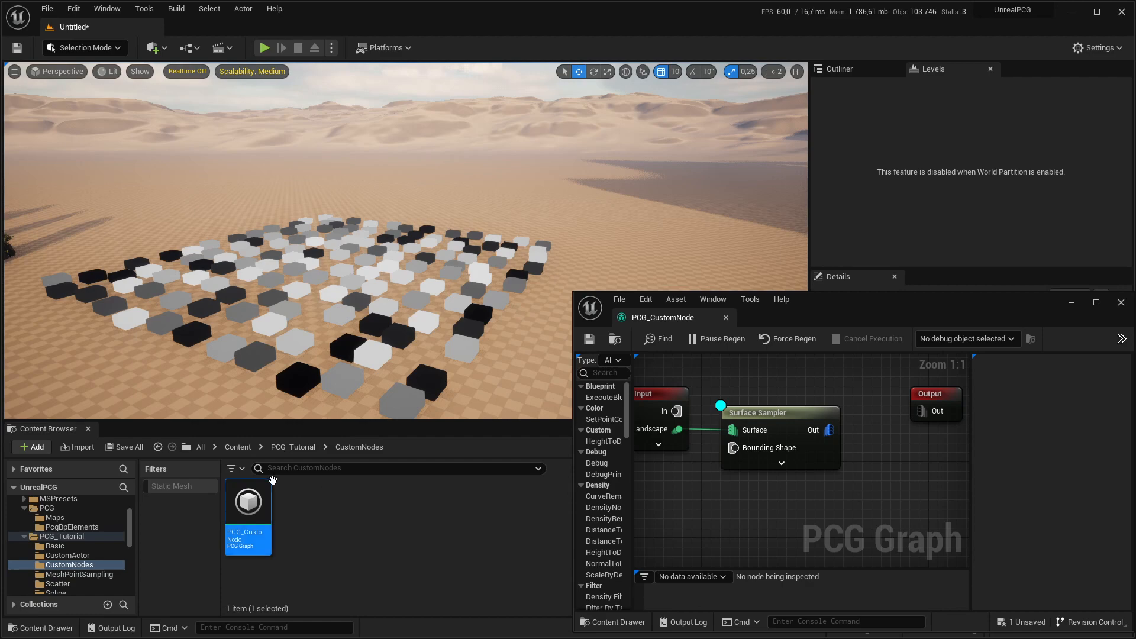
# Step: Create a Blueprint Class based on PCGBlueprintElement and name it OurNode
pyautogui.click(31, 446)
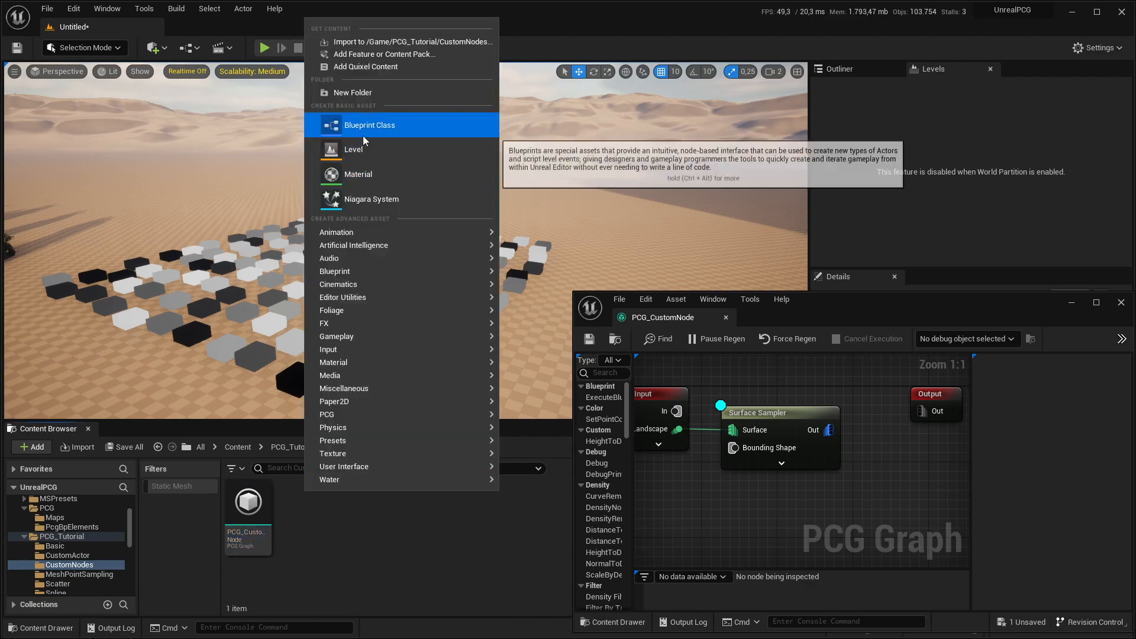
pyautogui.click(368, 125)
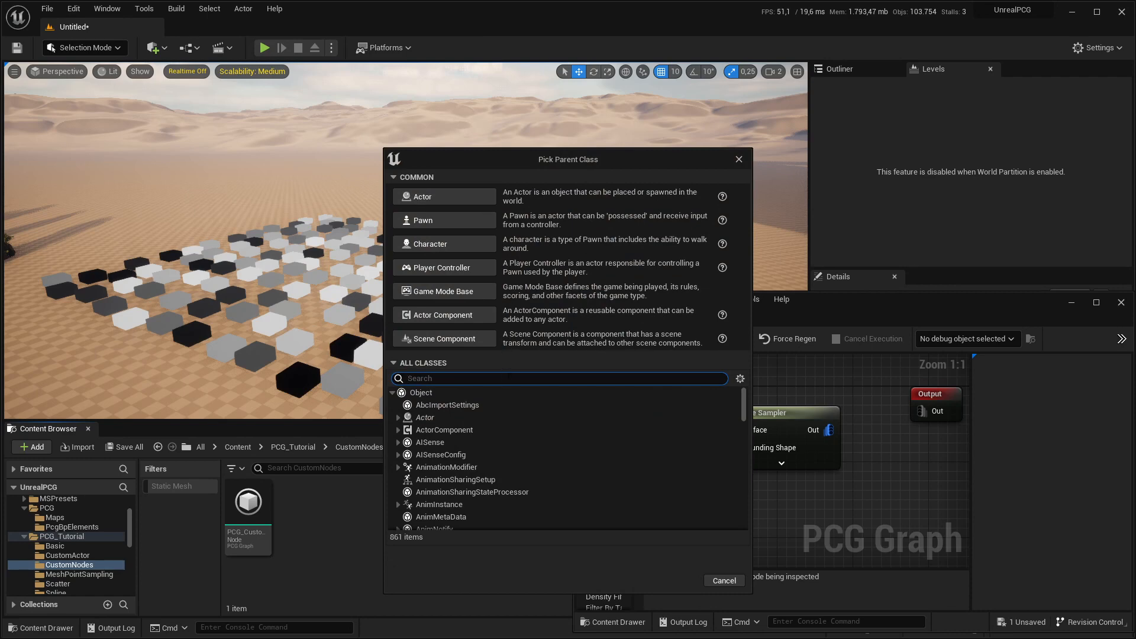
pyautogui.write('pcg blu')
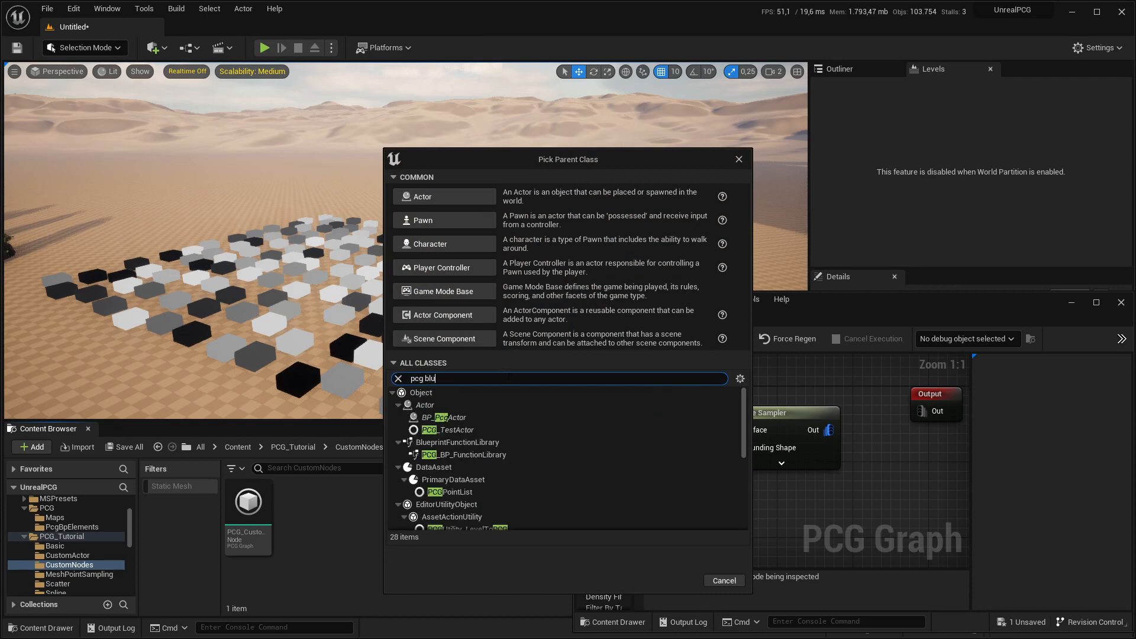
pyautogui.click(453, 405)
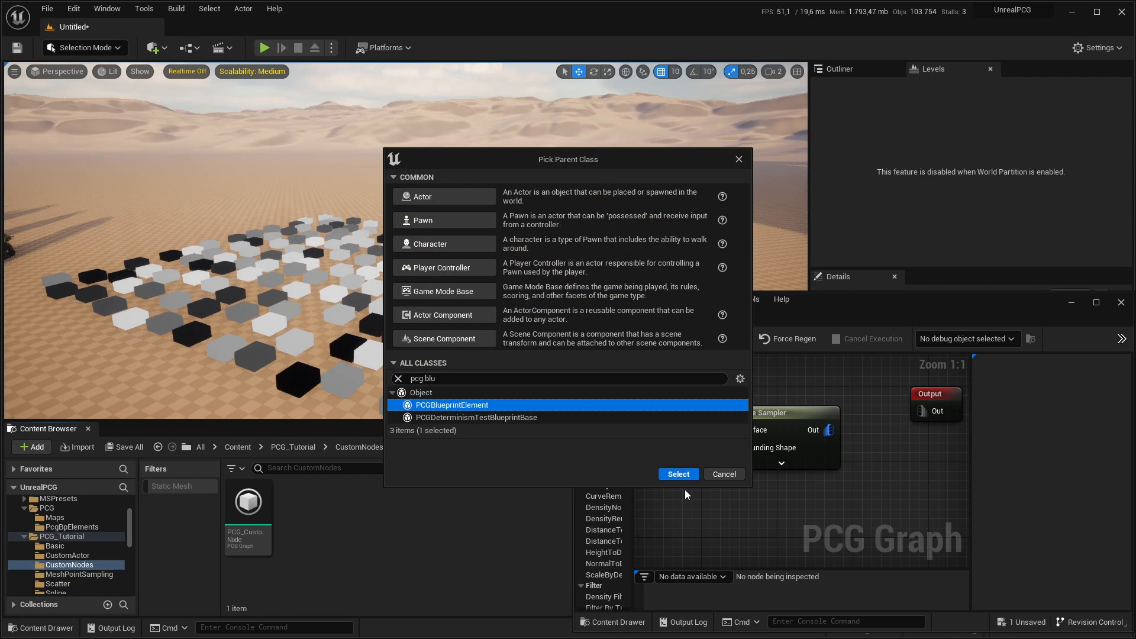
pyautogui.click(678, 474)
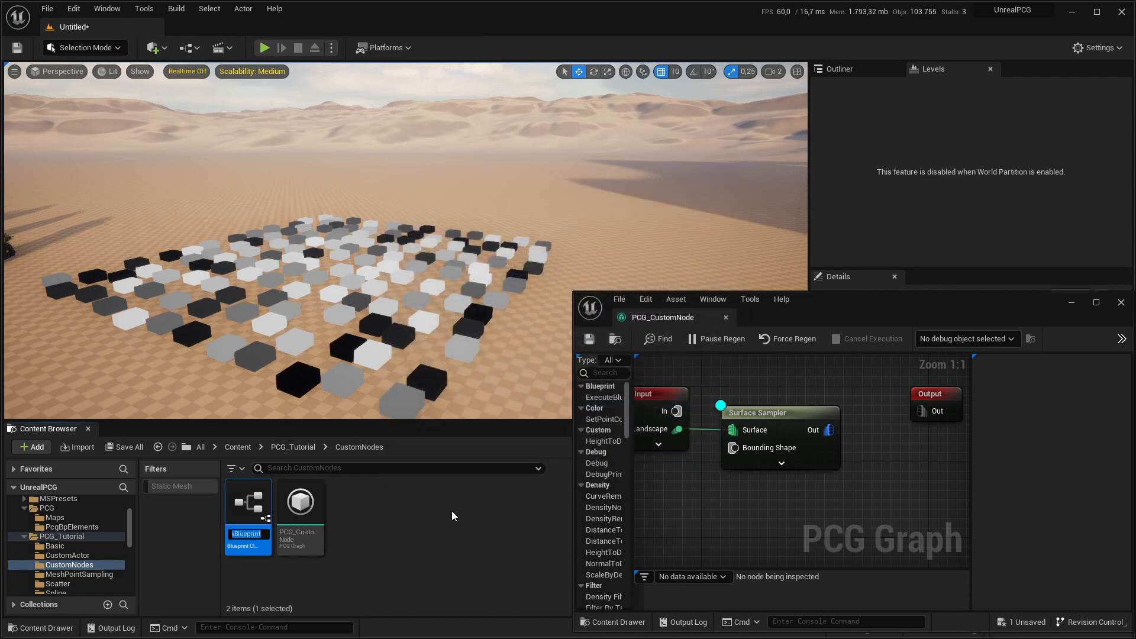
pyautogui.write('OurNode')
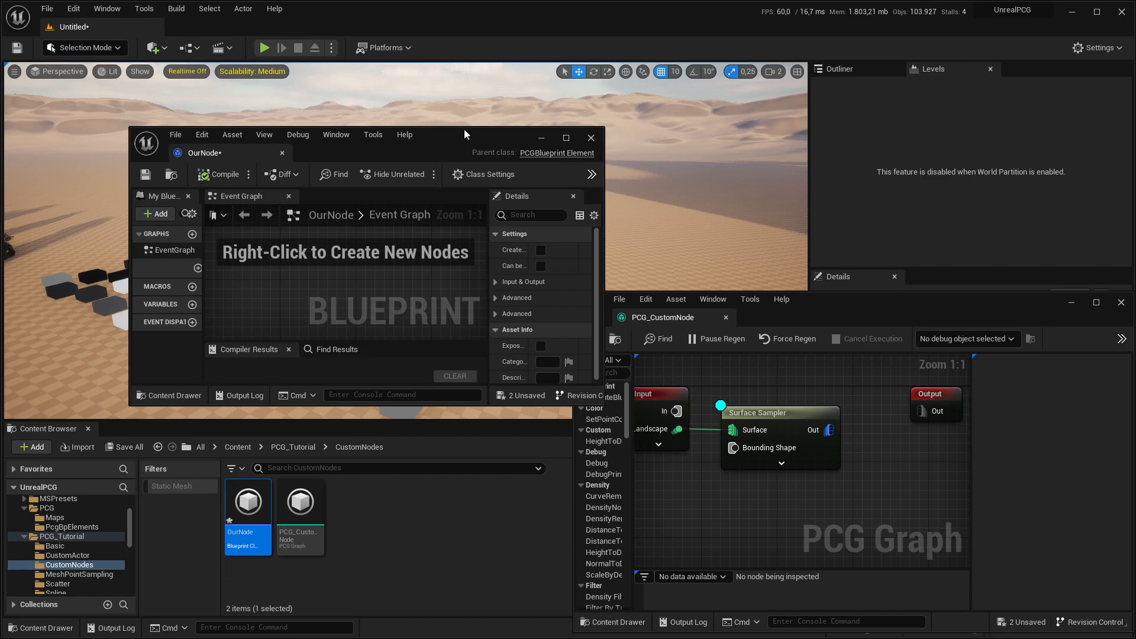
pyautogui.moveTo(488, 139)
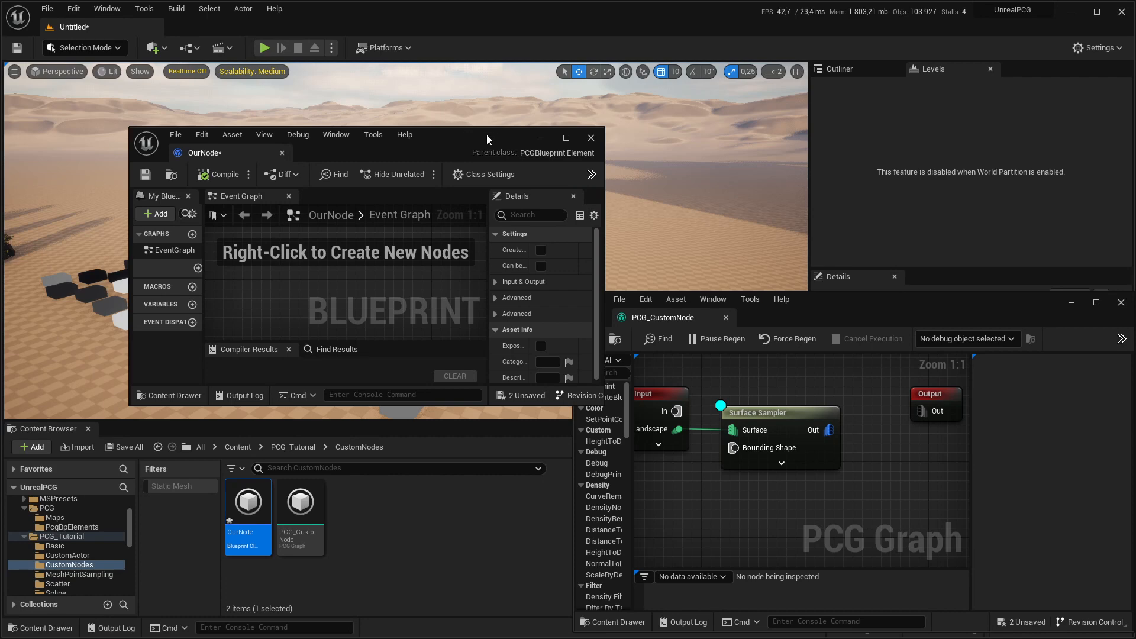
# Step: Maximize the OurNode editor, override Execute with Context, and compile
pyautogui.click(566, 138)
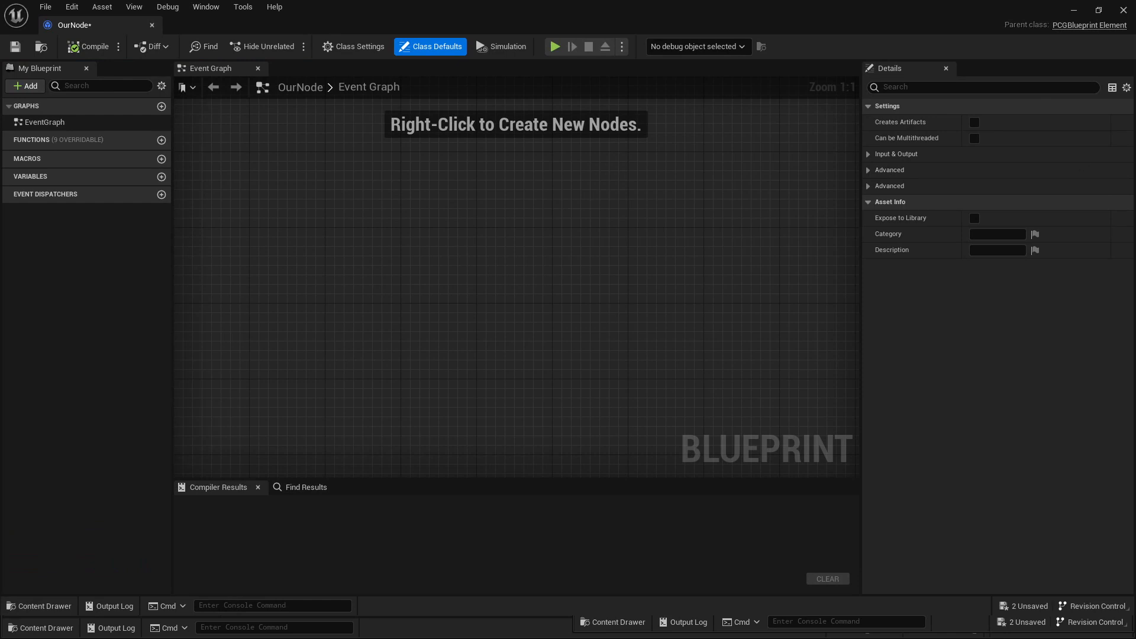
pyautogui.moveTo(160, 156)
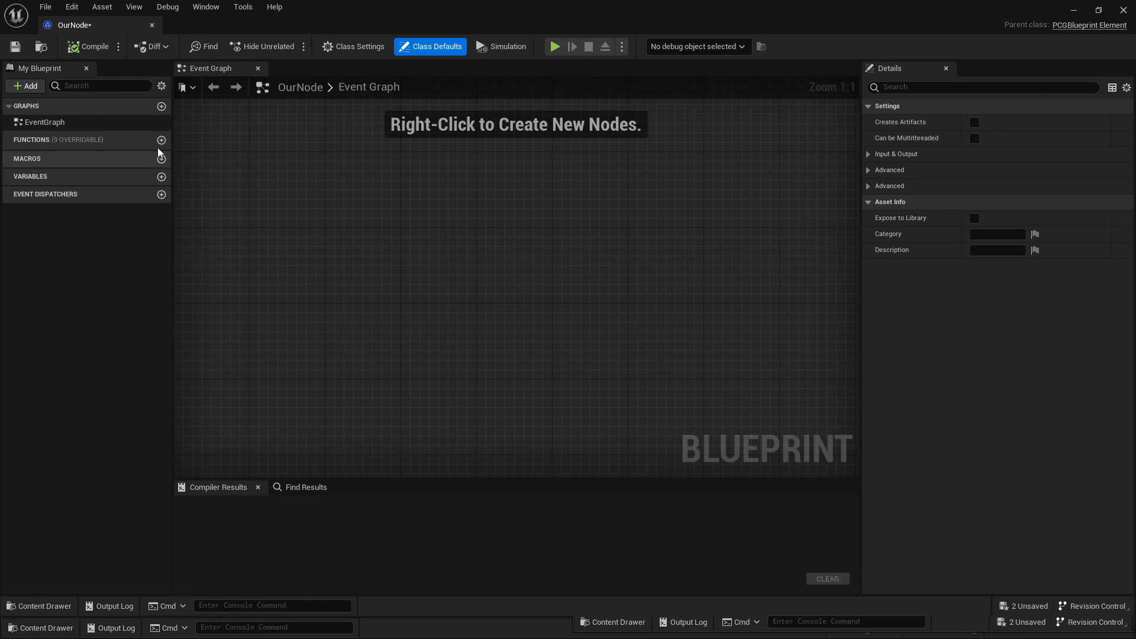
pyautogui.click(161, 140)
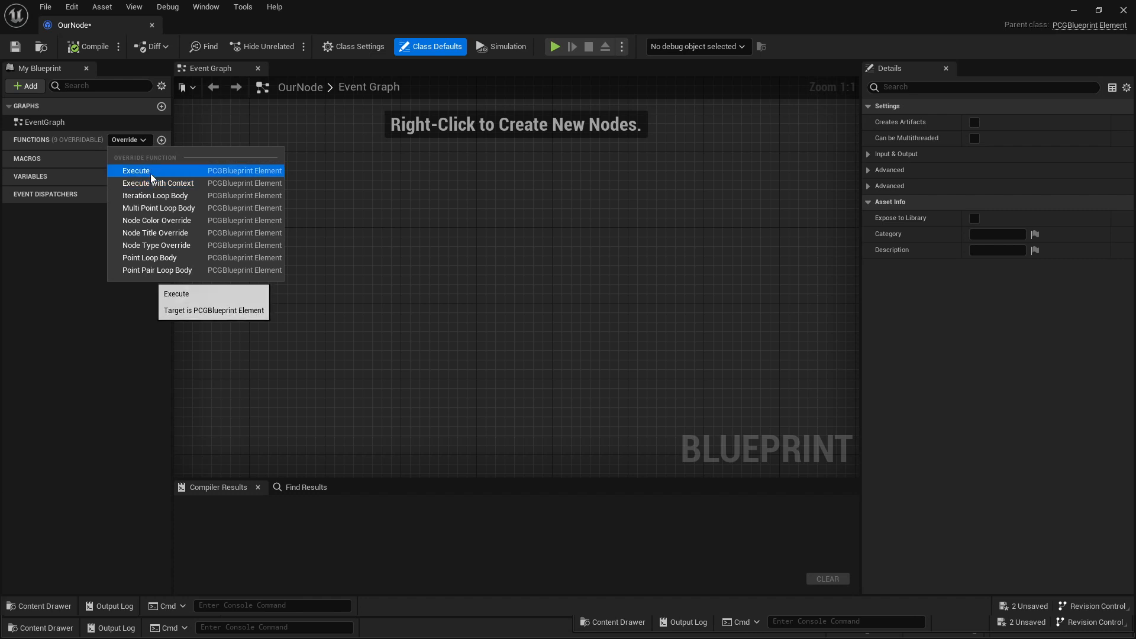
pyautogui.moveTo(157, 183)
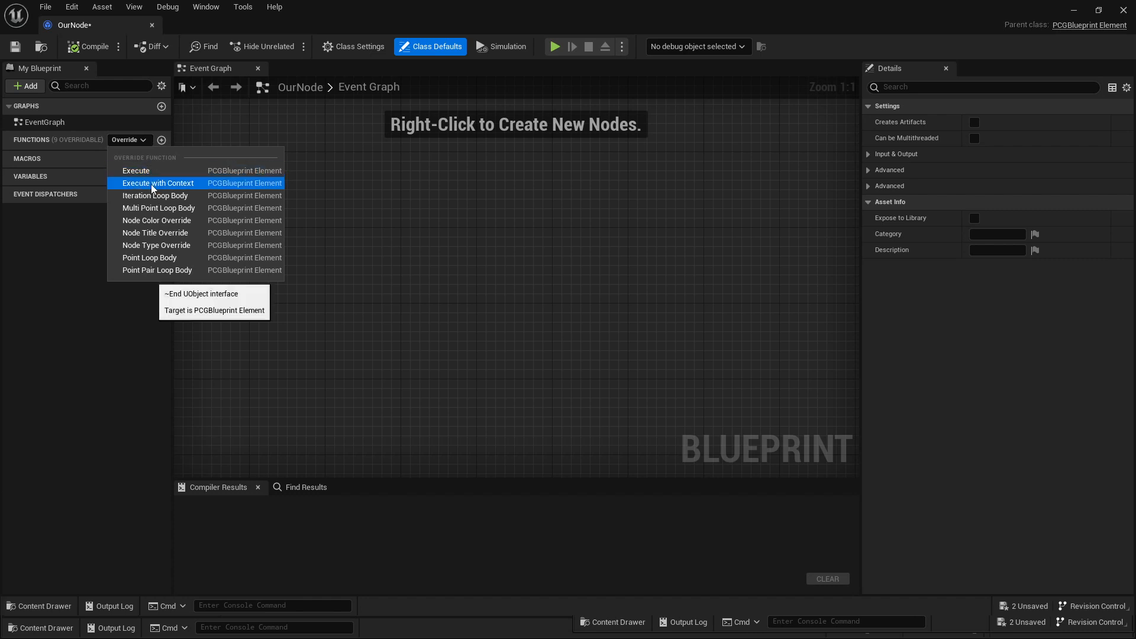
pyautogui.click(157, 183)
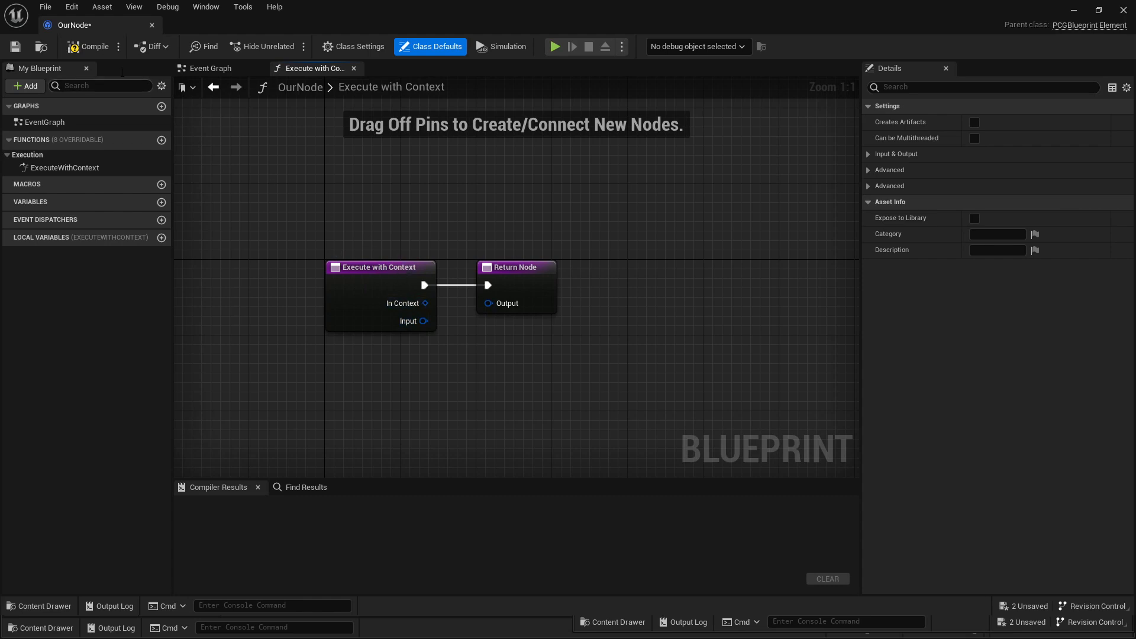
pyautogui.click(90, 45)
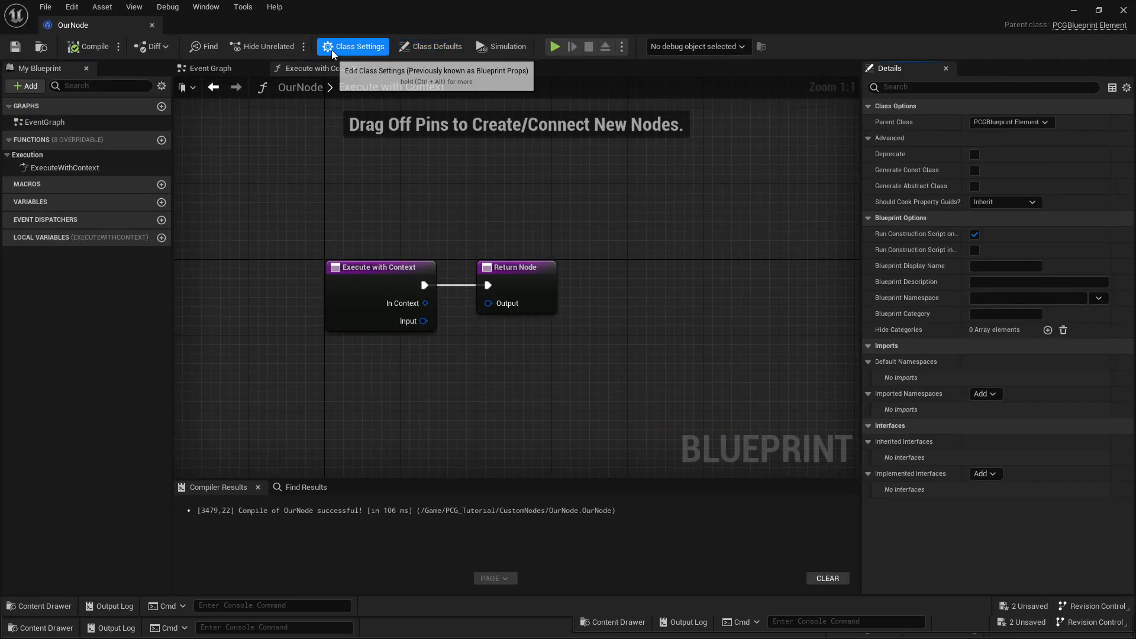
# Step: Add a custom input pin 'Test' restricted to Point data, then remove all custom input pins
pyautogui.click(435, 47)
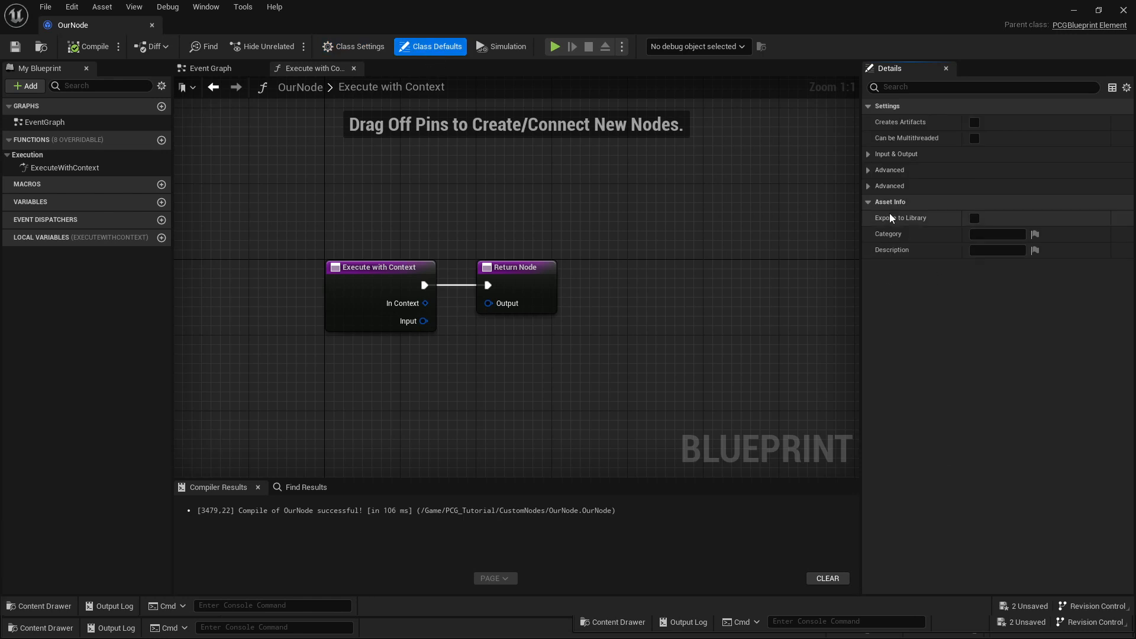
pyautogui.click(869, 154)
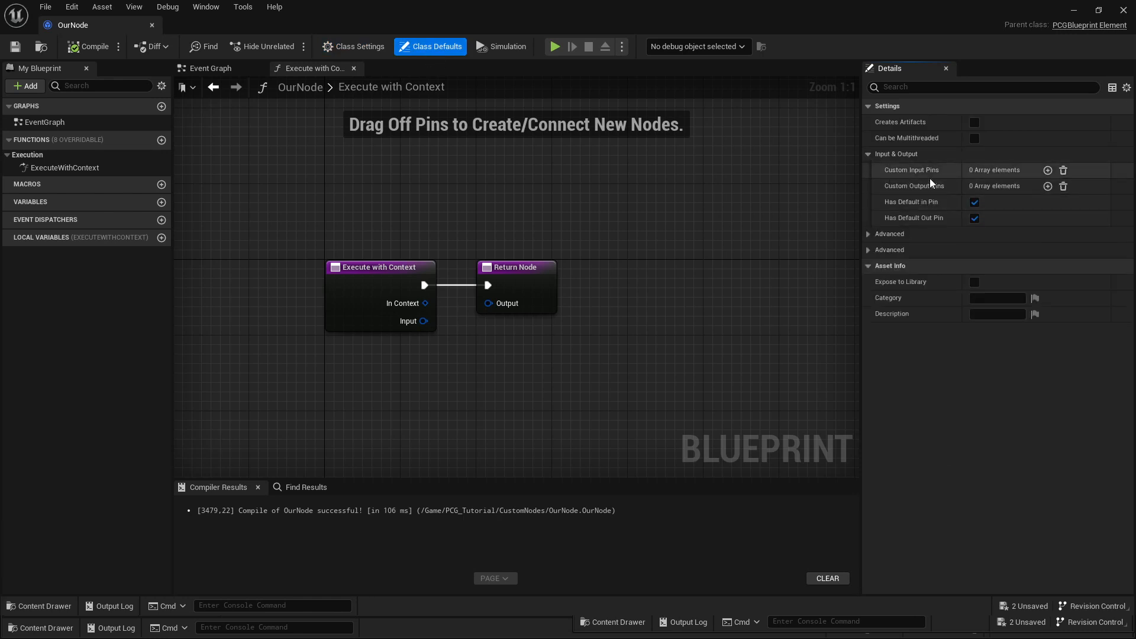
pyautogui.moveTo(930, 210)
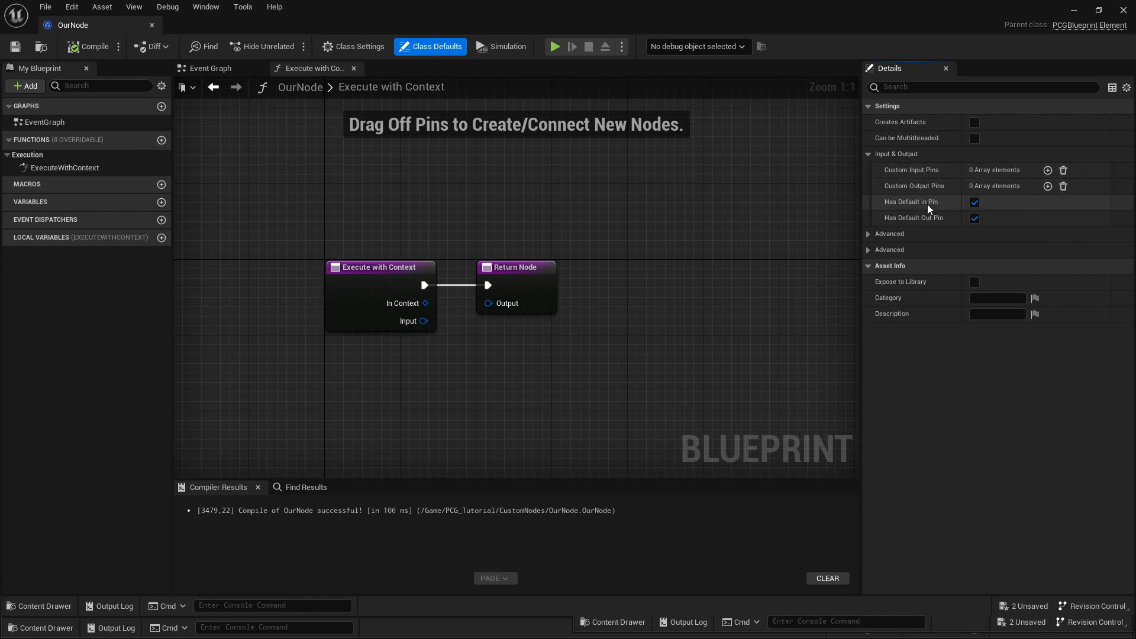
pyautogui.moveTo(950, 201)
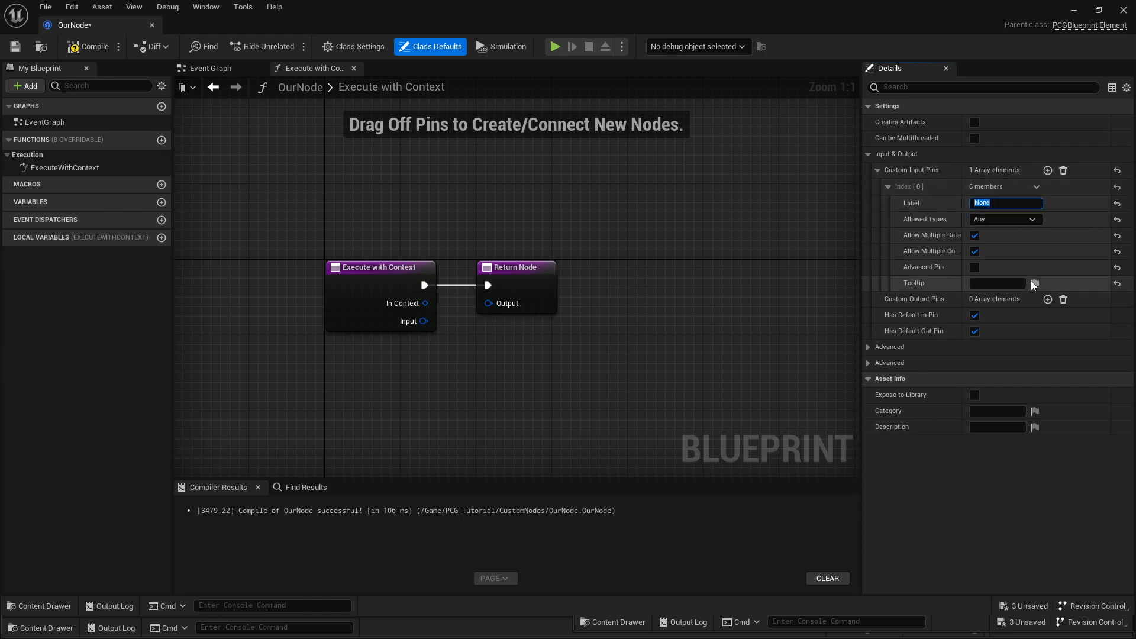
pyautogui.write('Test')
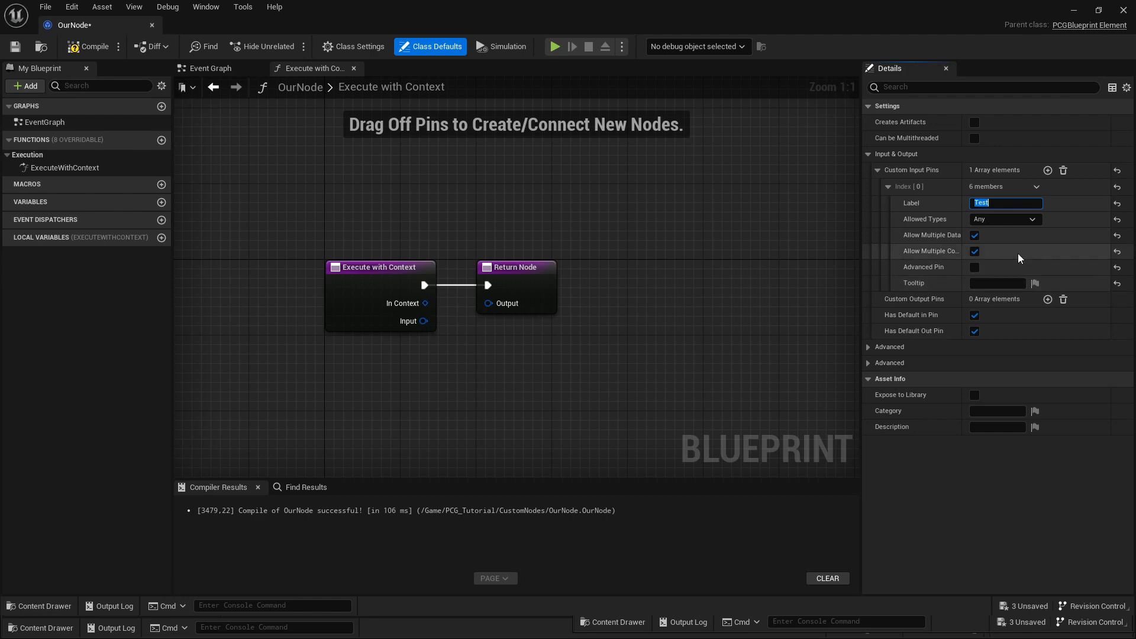
pyautogui.click(1005, 219)
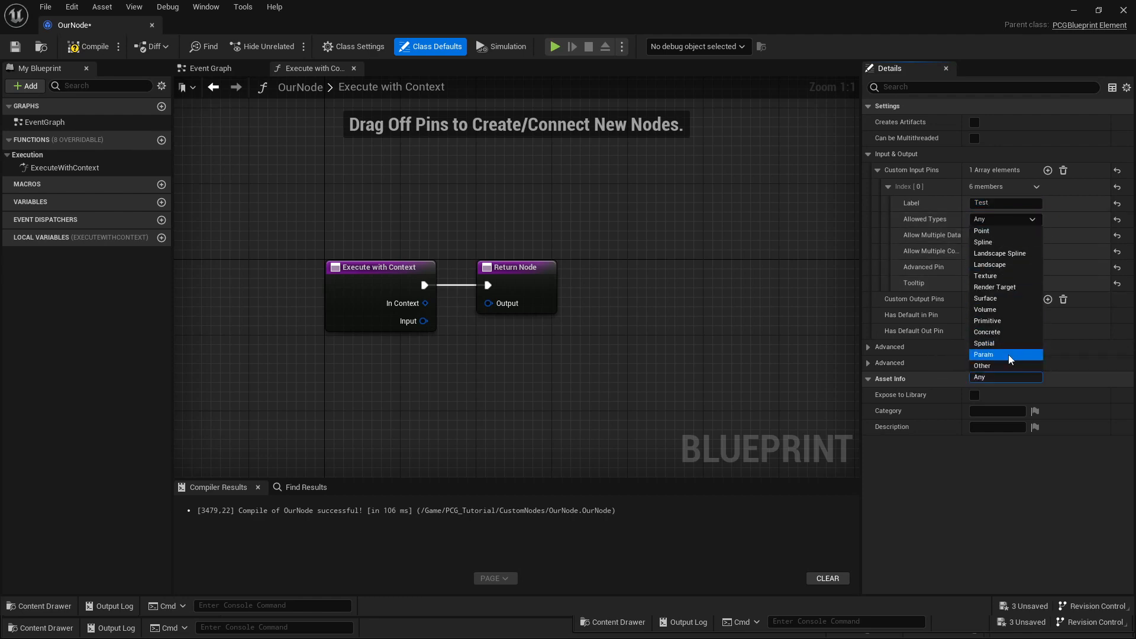
pyautogui.moveTo(1006, 230)
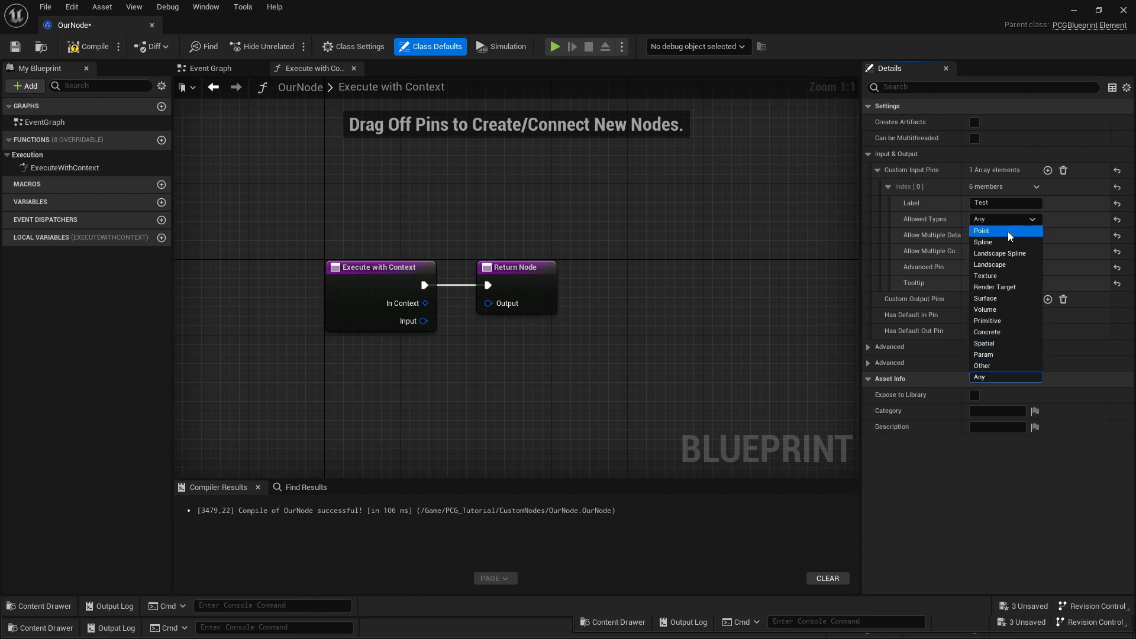
pyautogui.click(982, 230)
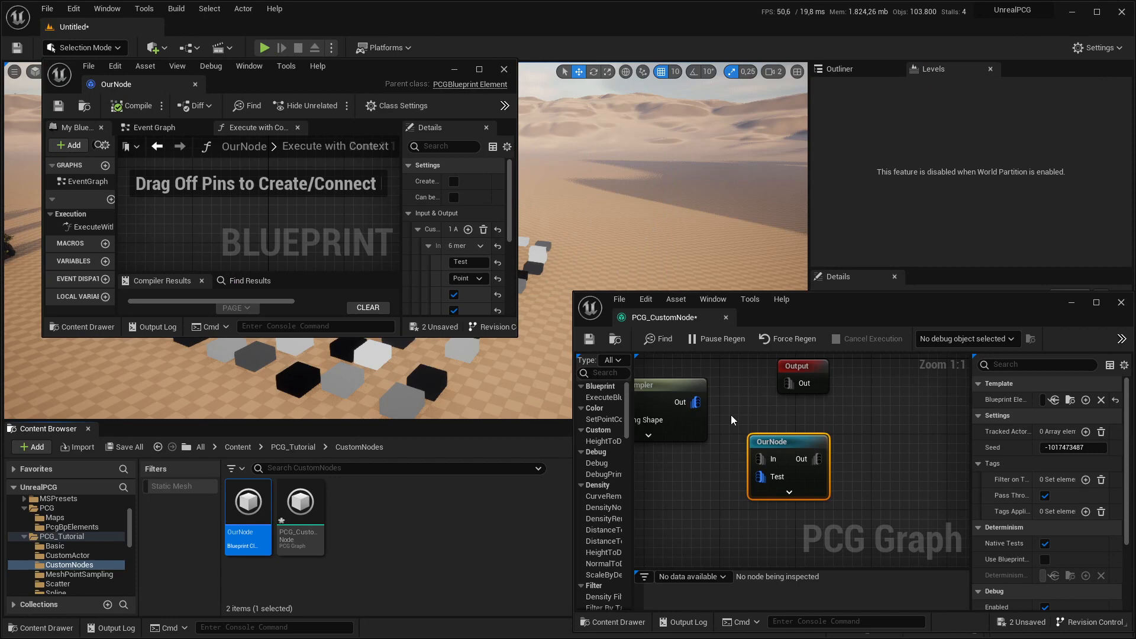
pyautogui.moveTo(397, 106)
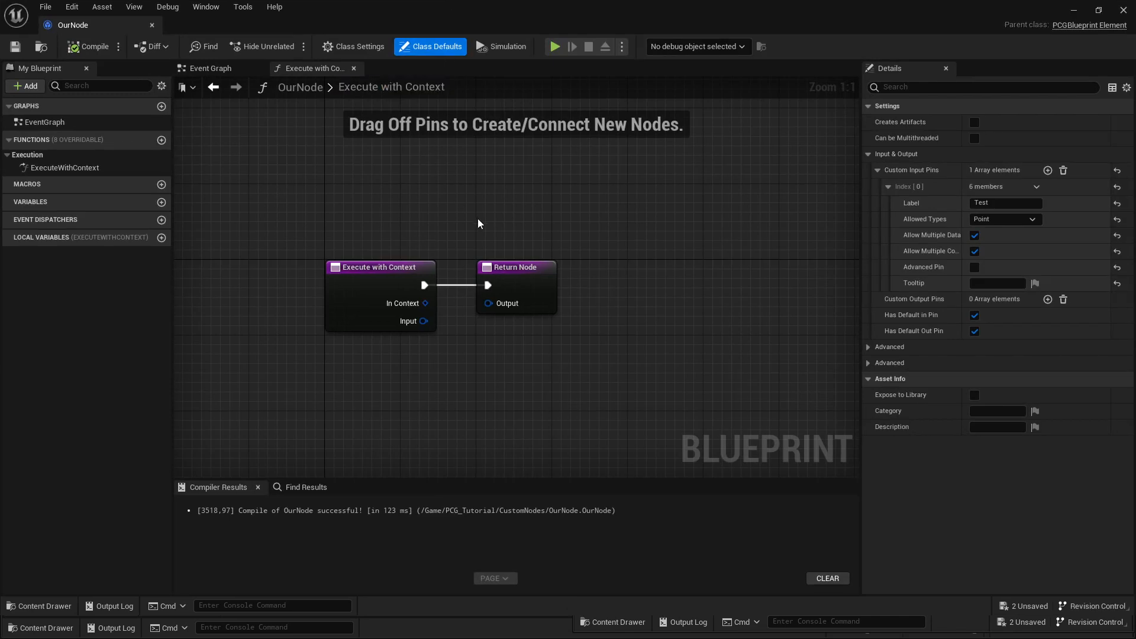
pyautogui.click(1065, 170)
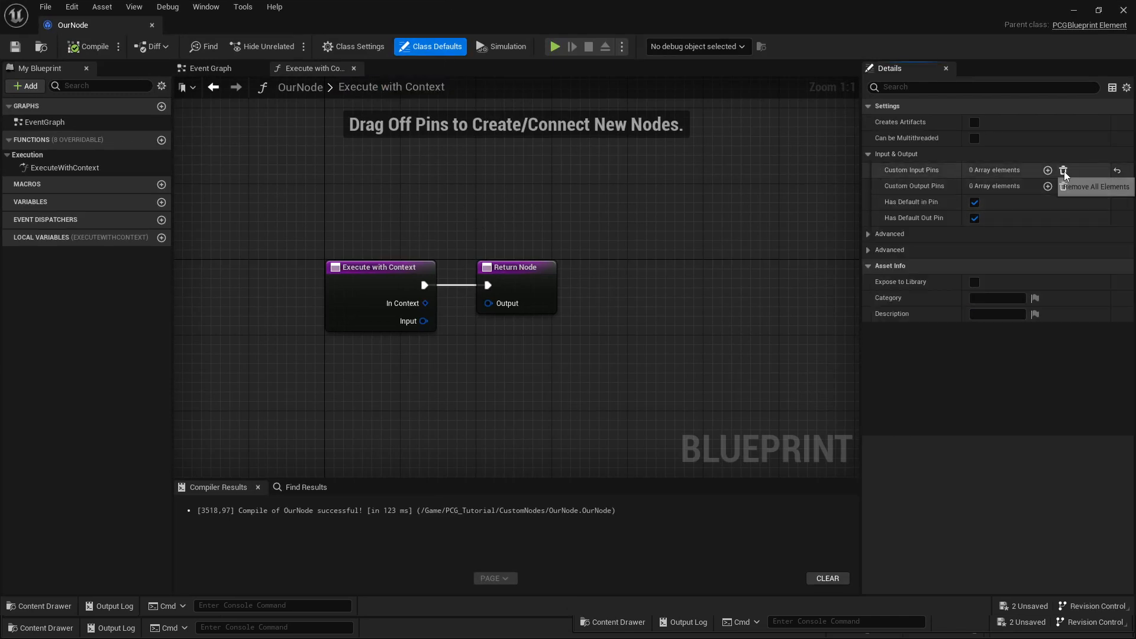
pyautogui.click(1064, 170)
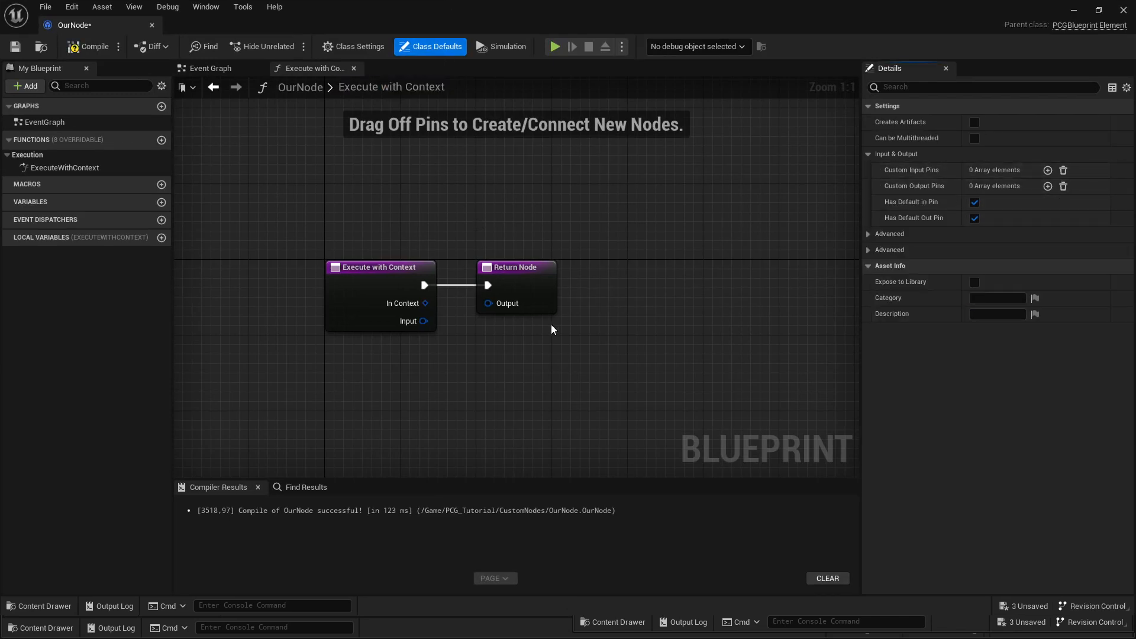
pyautogui.moveTo(572, 325)
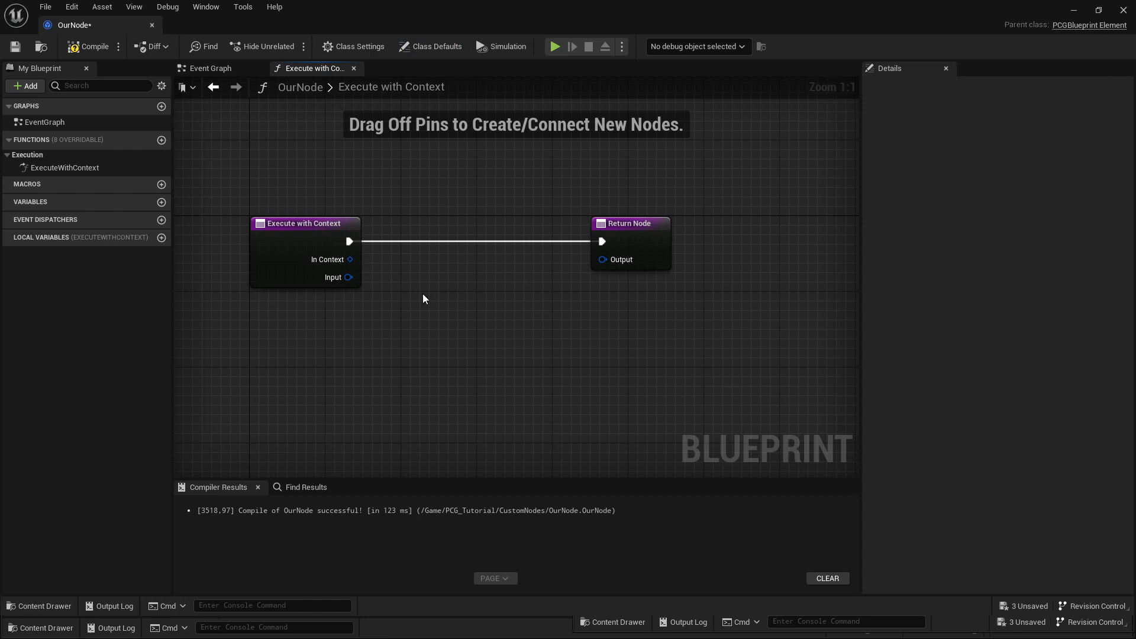
# Step: Add a Get Inputs node to the Execute with Context graph, fed by the Input data
pyautogui.moveTo(349, 277); pyautogui.dragTo(431, 290)
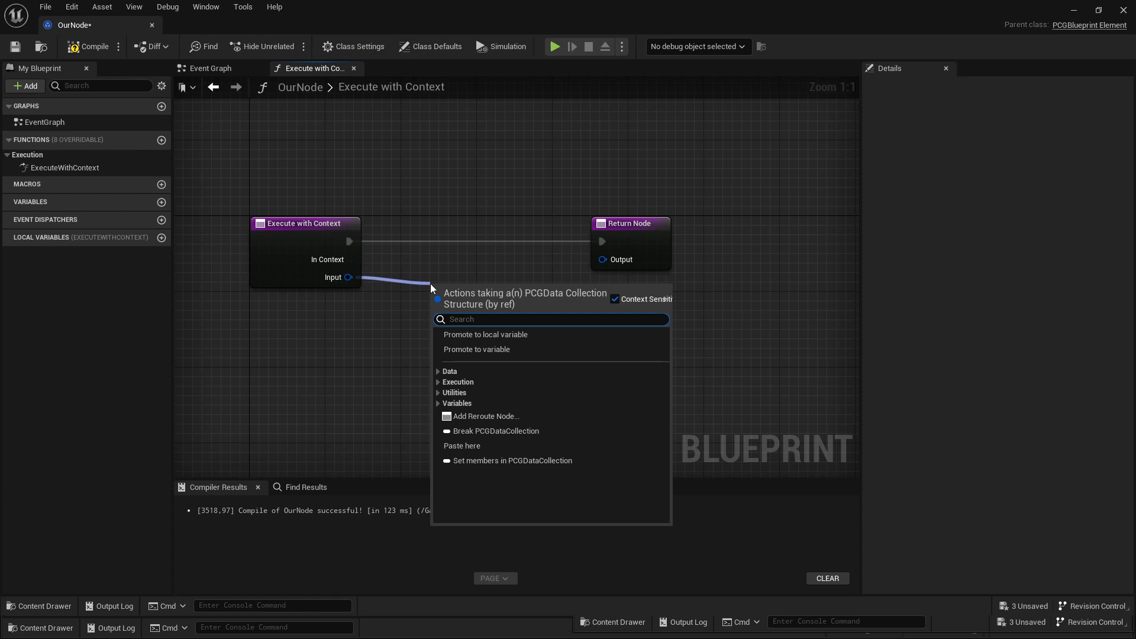
pyautogui.write('get inputs')
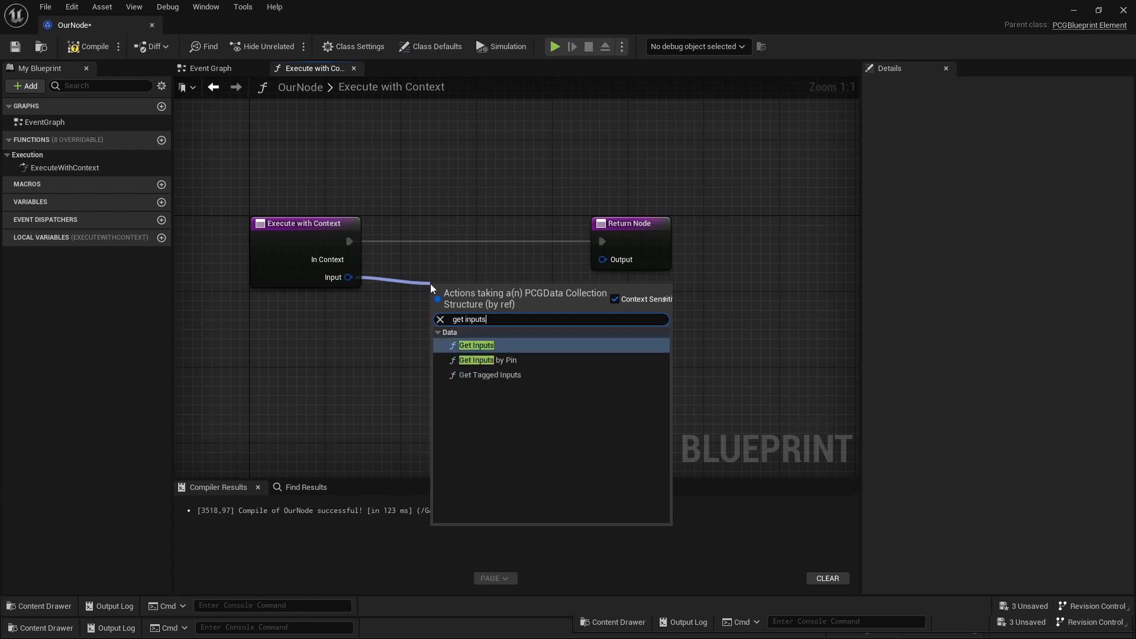
pyautogui.click(477, 345)
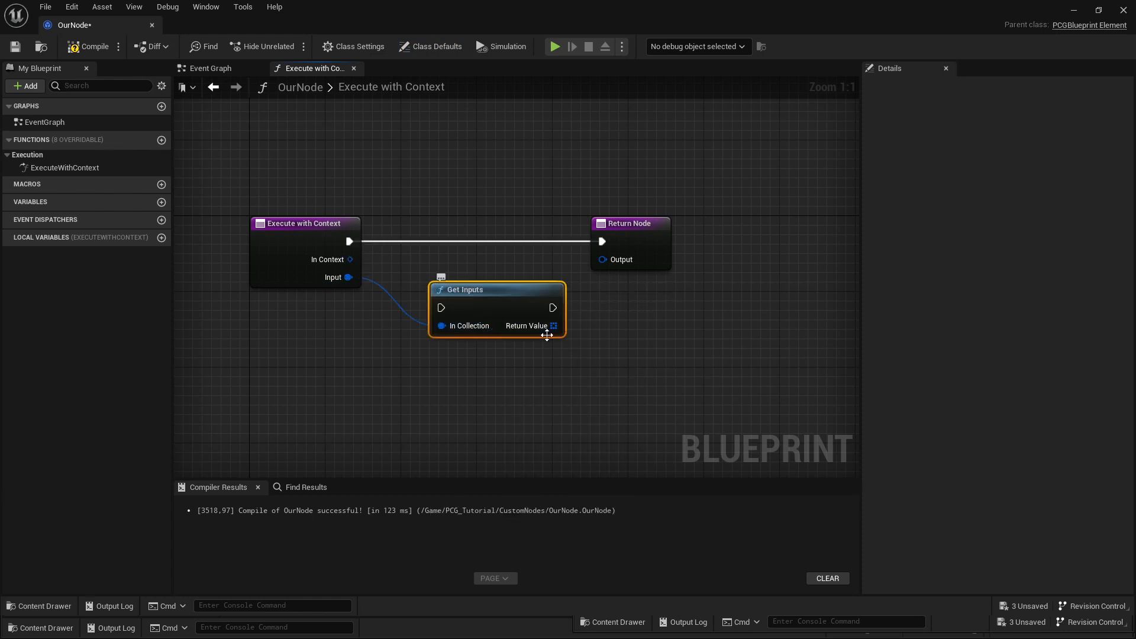
pyautogui.moveTo(527, 326)
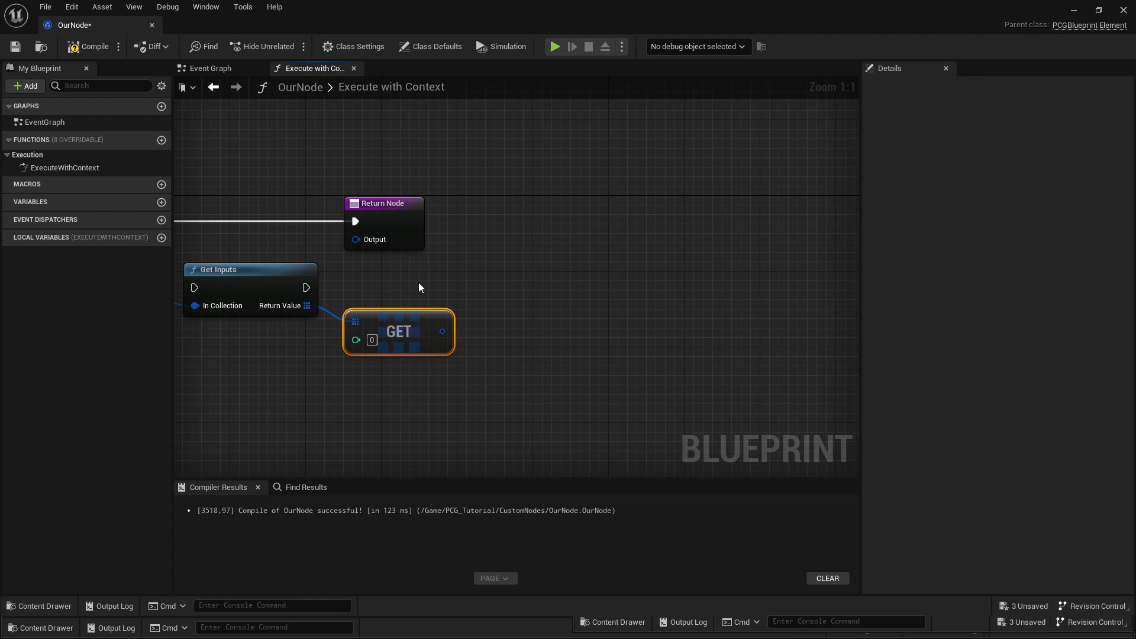
pyautogui.moveTo(458, 310)
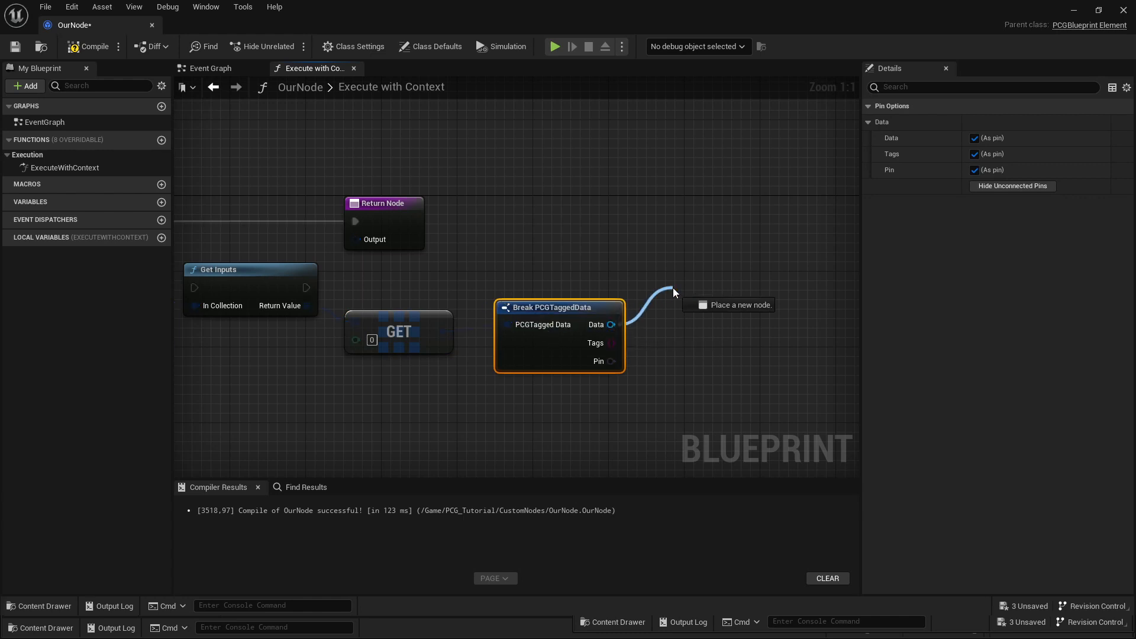
# Step: Cast the tagged Data output to PCGSpatialData and drag a node off its spatial data output
pyautogui.click(675, 291)
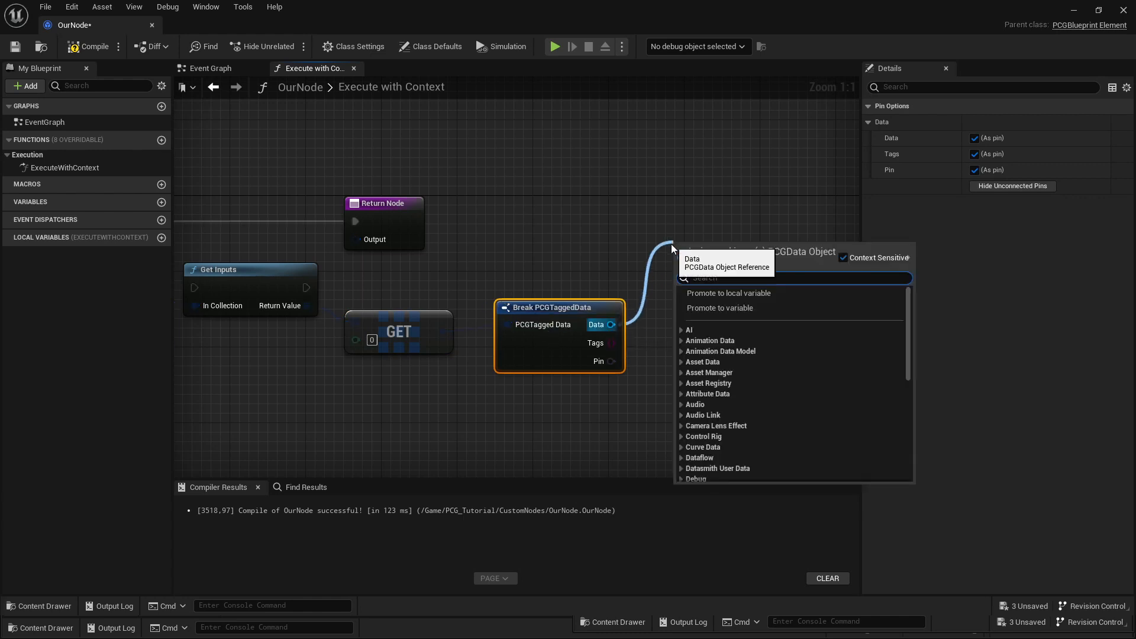
pyautogui.write('Cast')
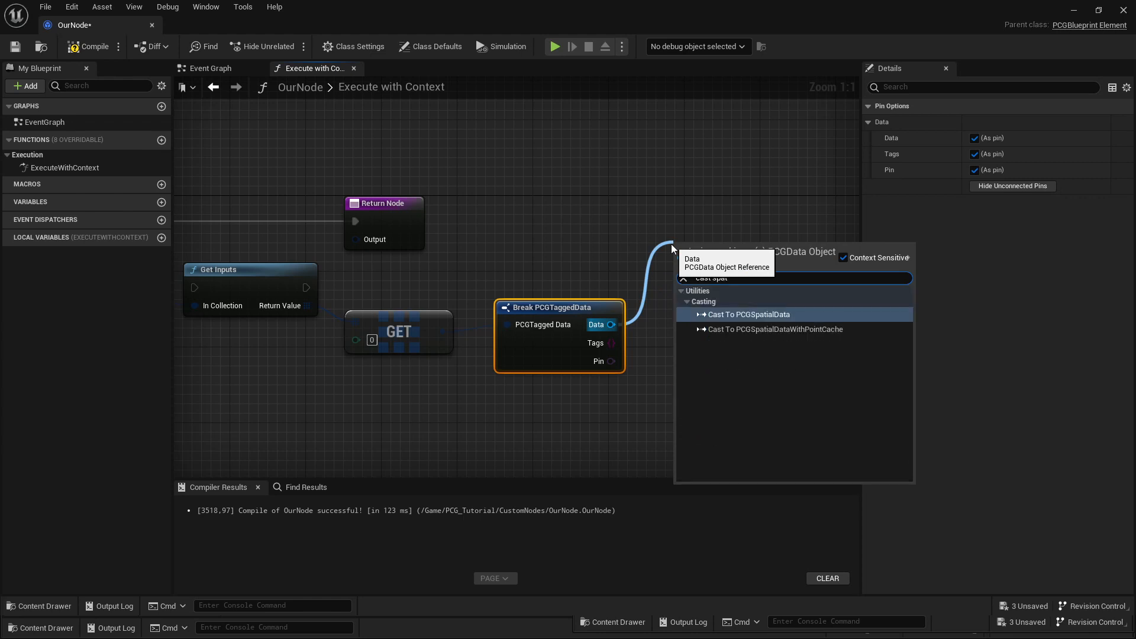
pyautogui.click(748, 314)
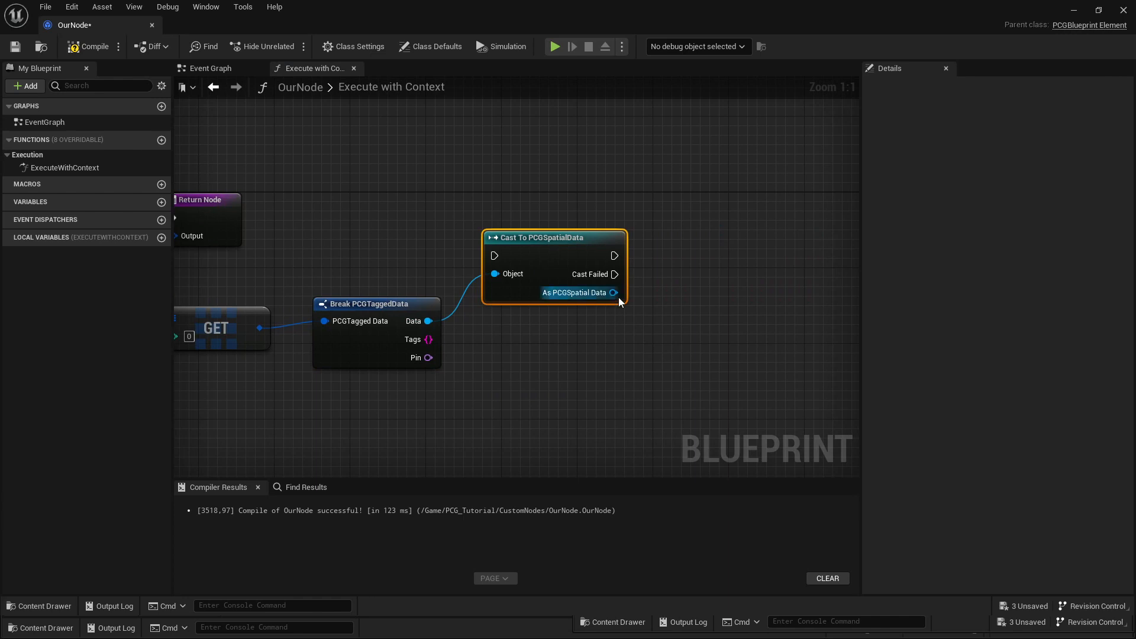
pyautogui.moveTo(613, 293)
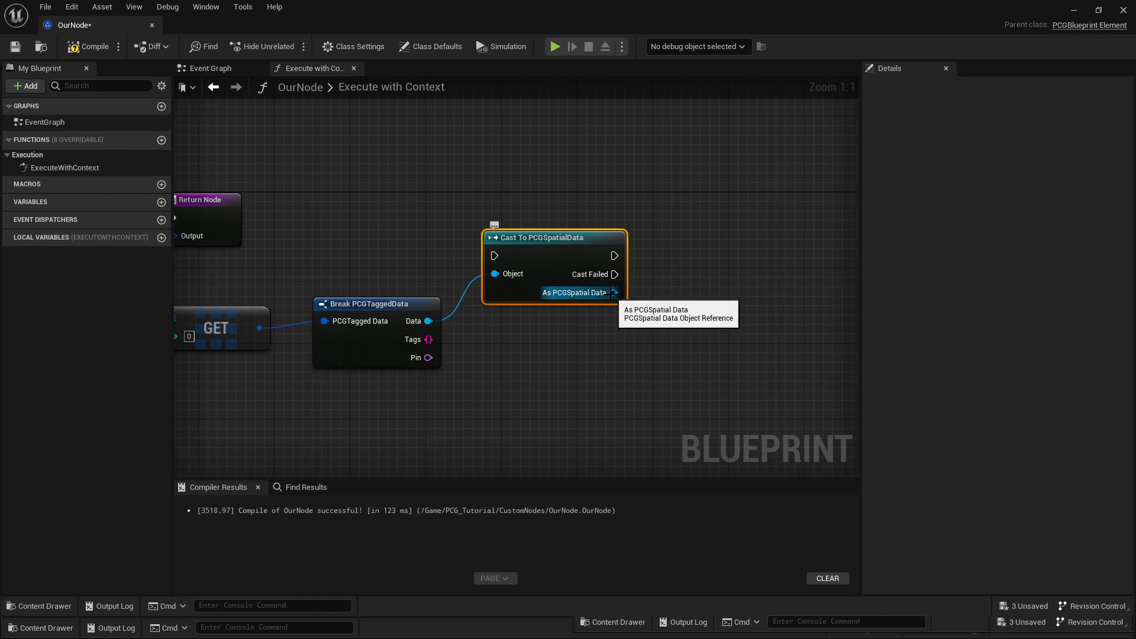
pyautogui.moveTo(614, 292); pyautogui.dragTo(665, 306)
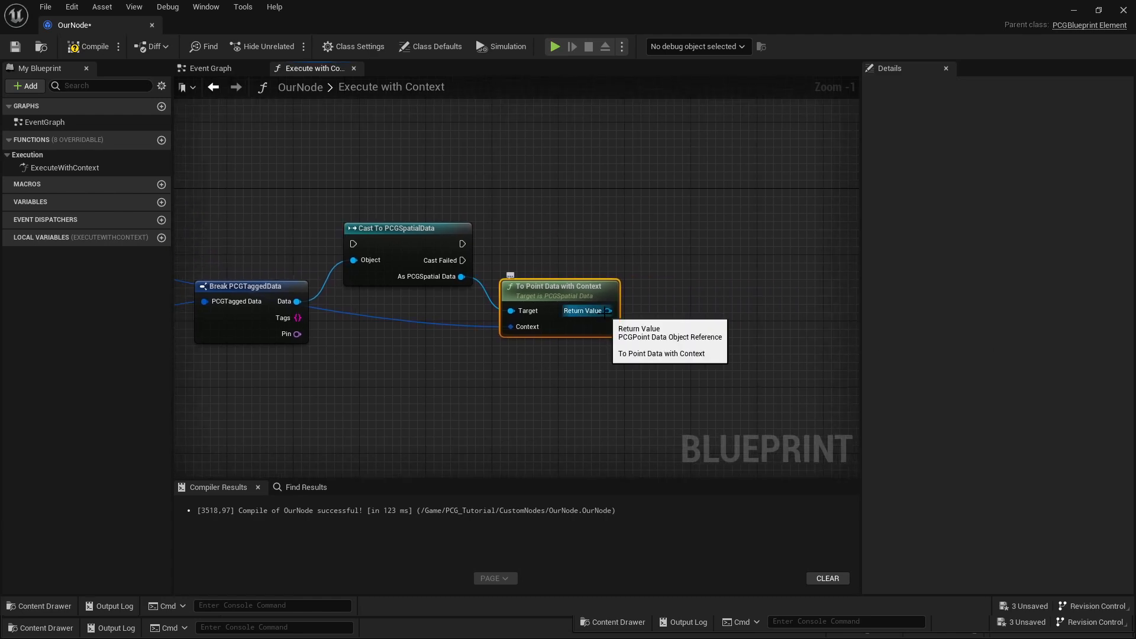
# Step: Add a Loop on Points node from the To Point Data Return Value
pyautogui.moveTo(609, 310); pyautogui.dragTo(682, 221)
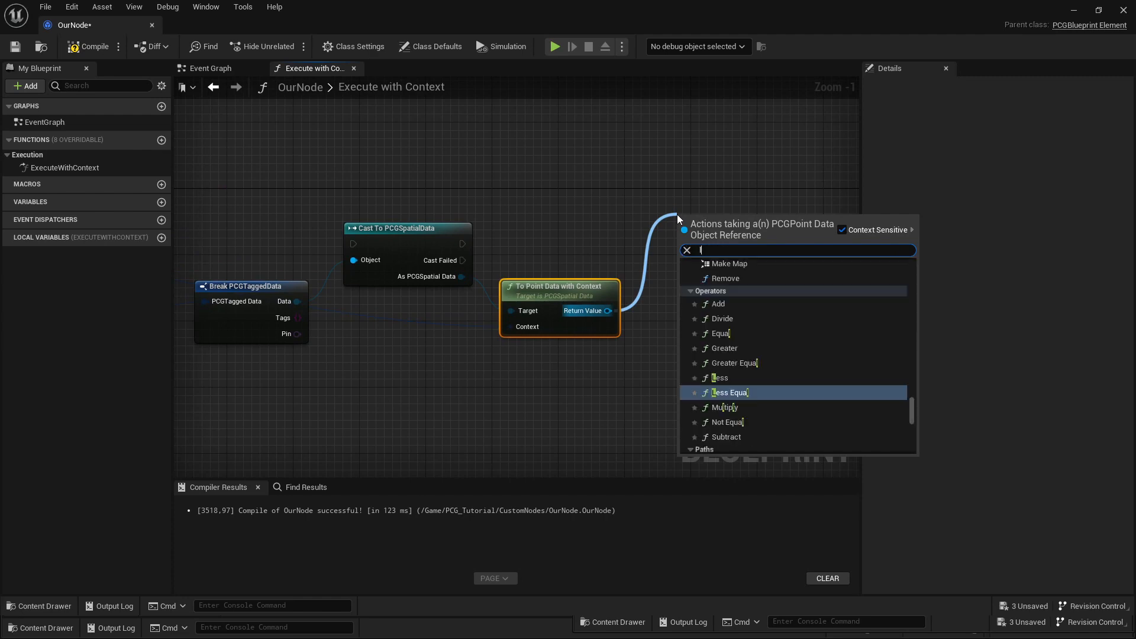
pyautogui.write('loo')
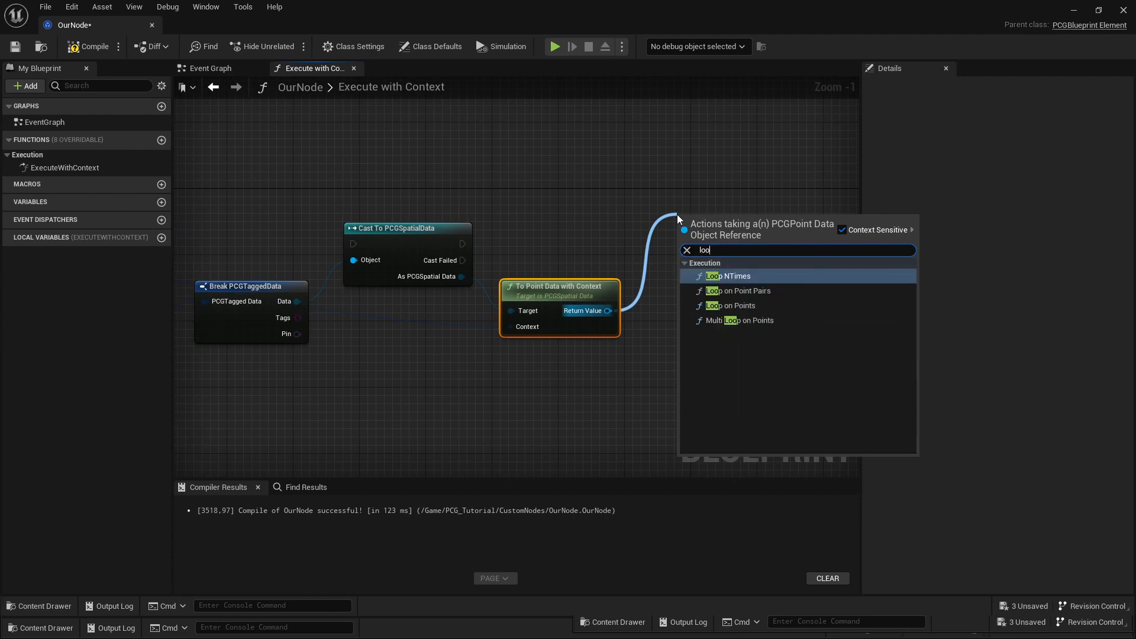
pyautogui.click(736, 305)
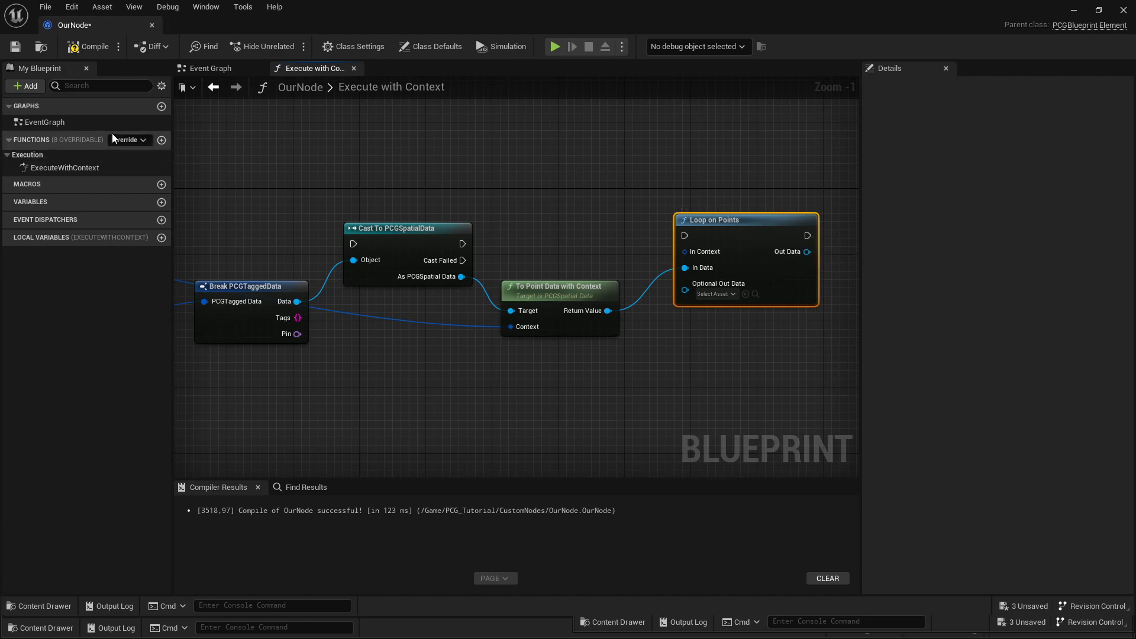
pyautogui.click(128, 139)
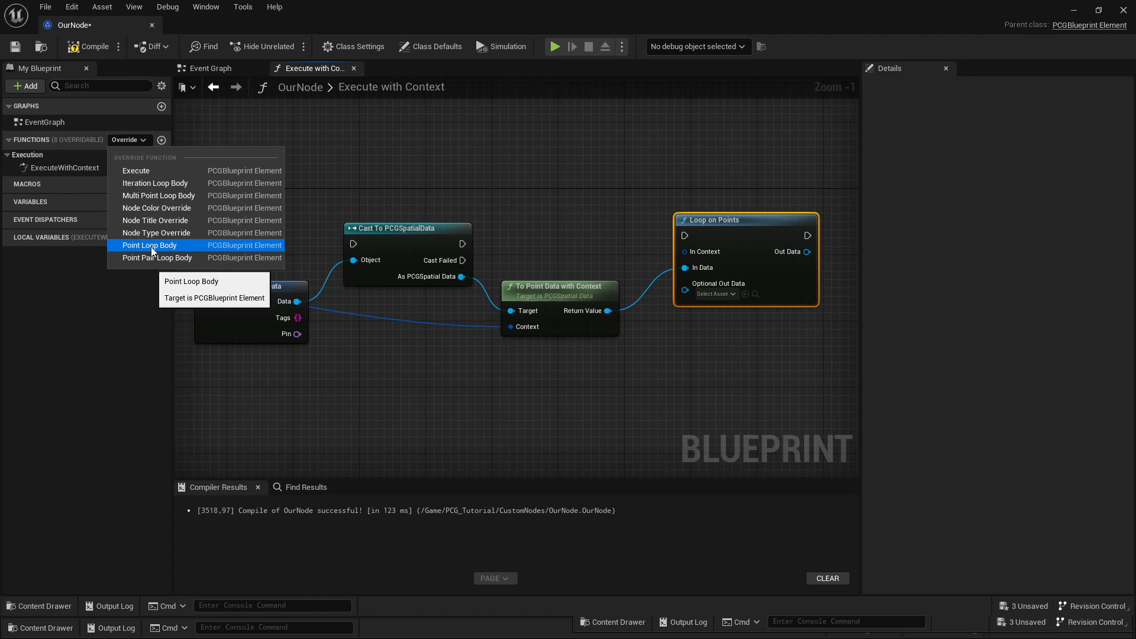
# Step: Override Point Loop Body and switch back to the ExecuteWithContext graph
pyautogui.click(148, 245)
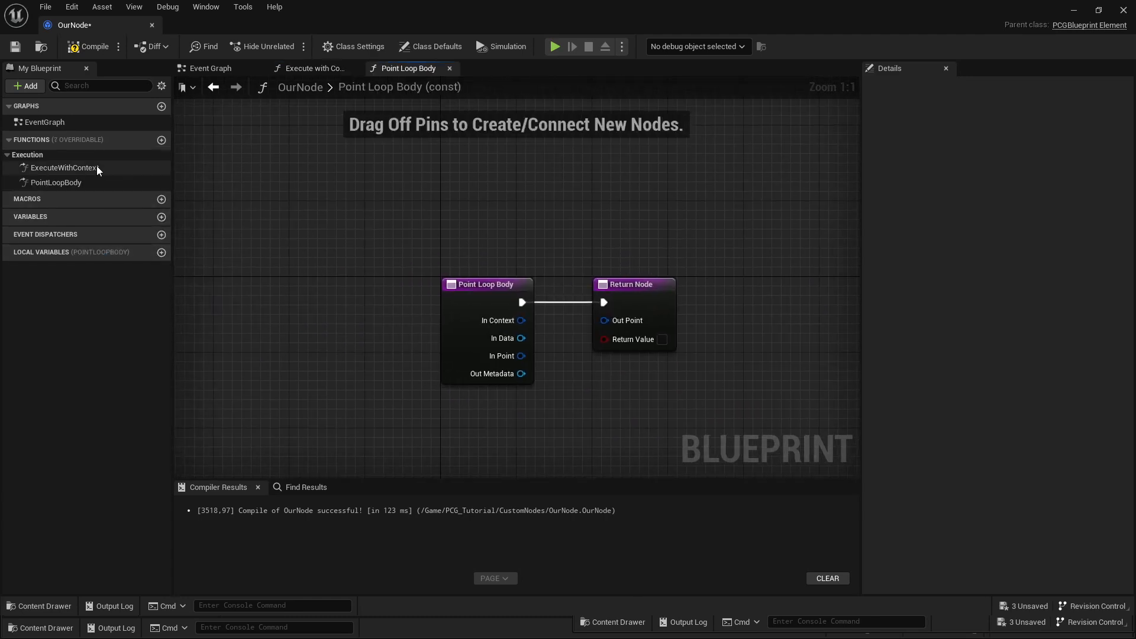
pyautogui.click(313, 67)
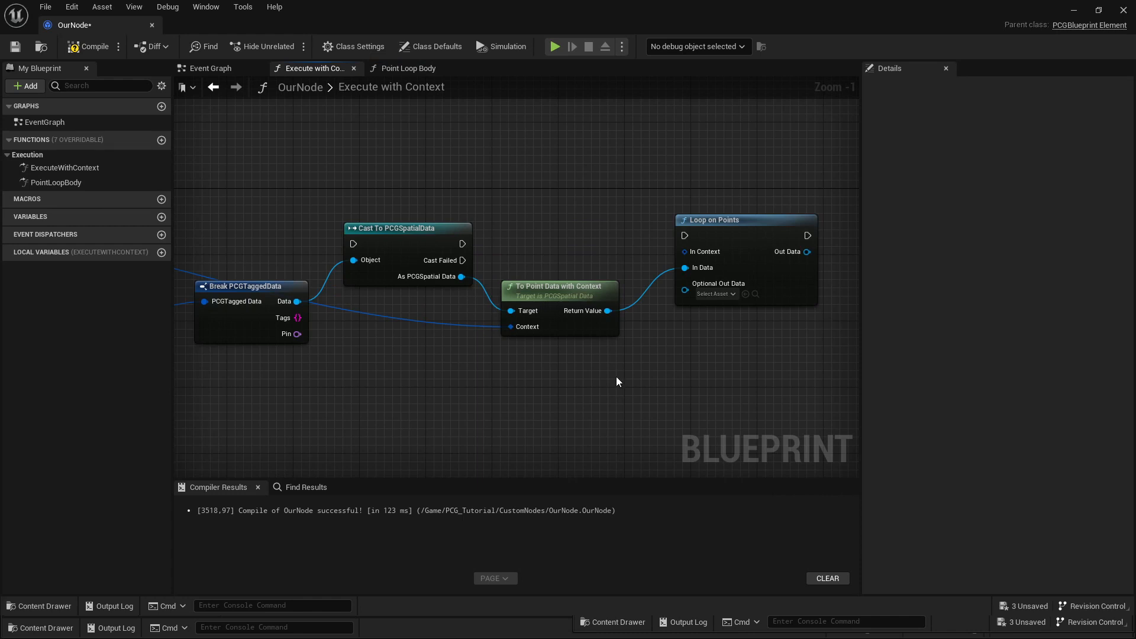
pyautogui.moveTo(469, 240)
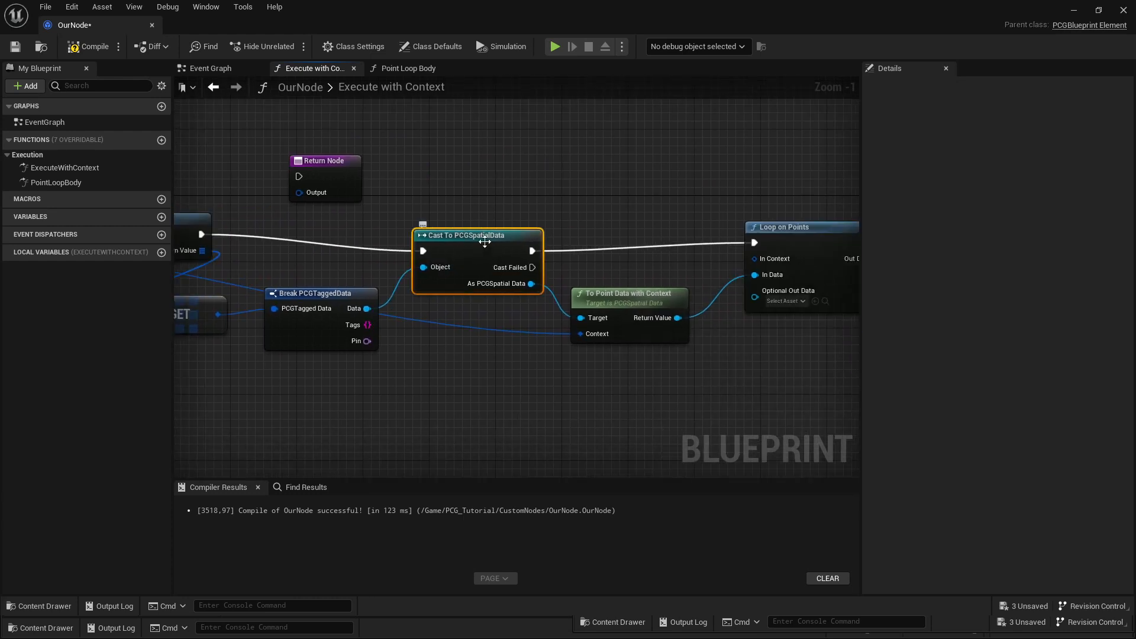
pyautogui.moveTo(338, 160)
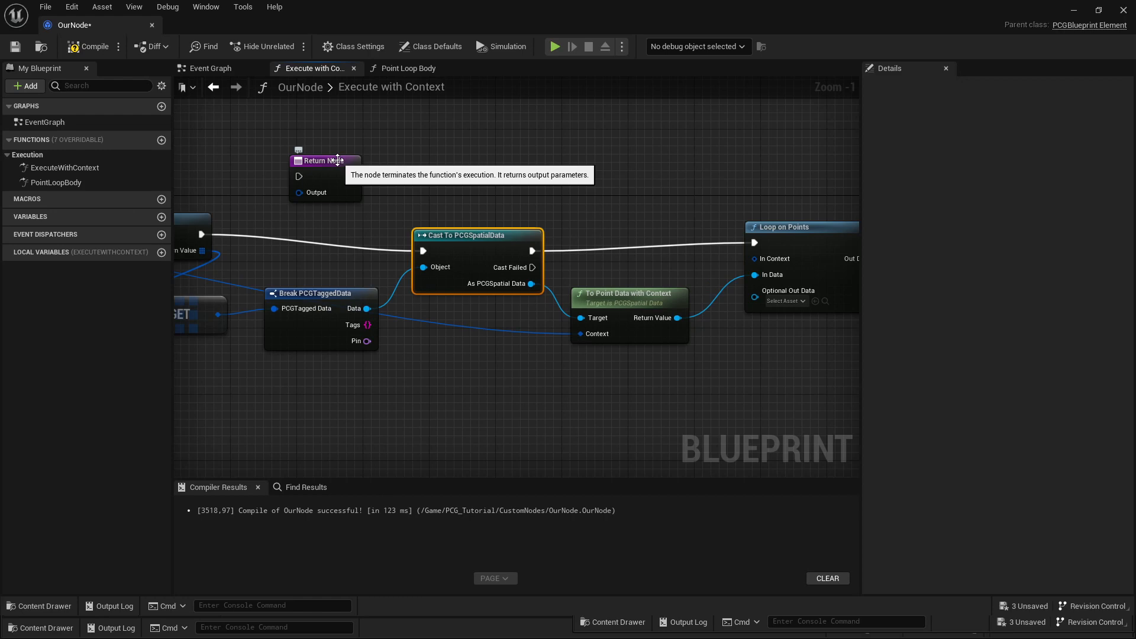
# Step: Move the Return Node below the cast and connect Cast Failed to it
pyautogui.moveTo(325, 160); pyautogui.dragTo(515, 352)
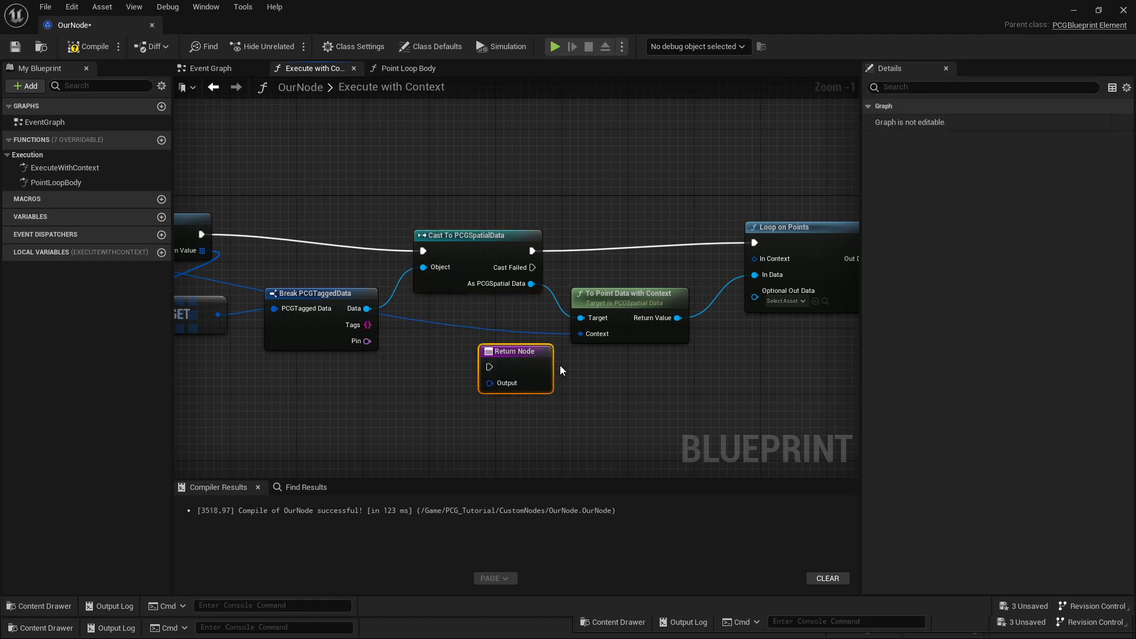
pyautogui.moveTo(516, 352); pyautogui.dragTo(620, 392)
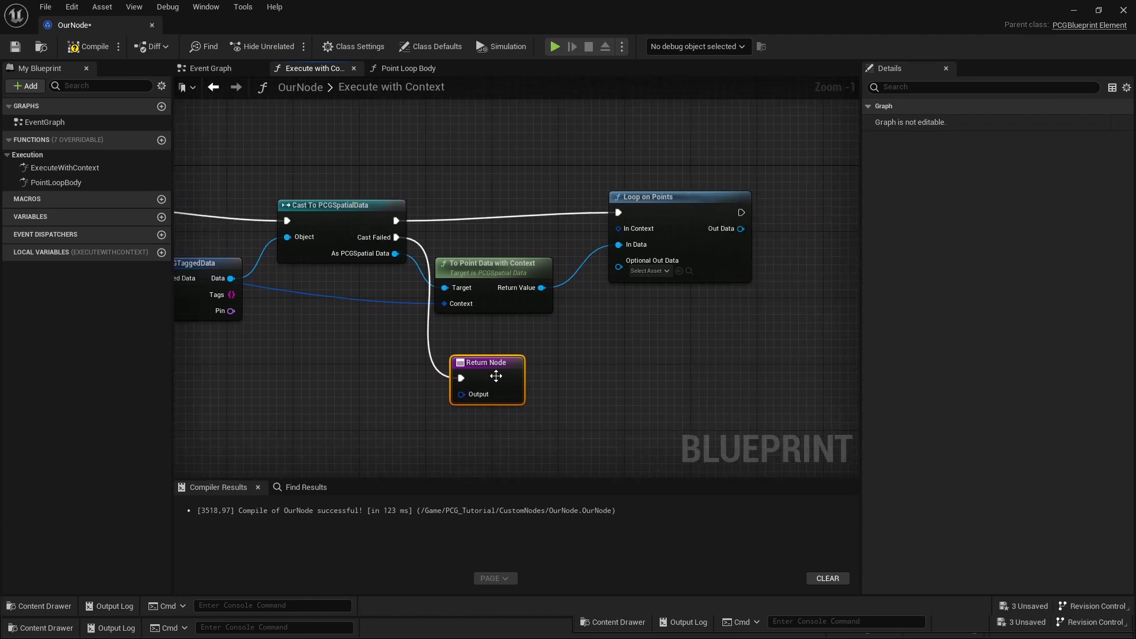
pyautogui.moveTo(495, 377); pyautogui.dragTo(718, 296)
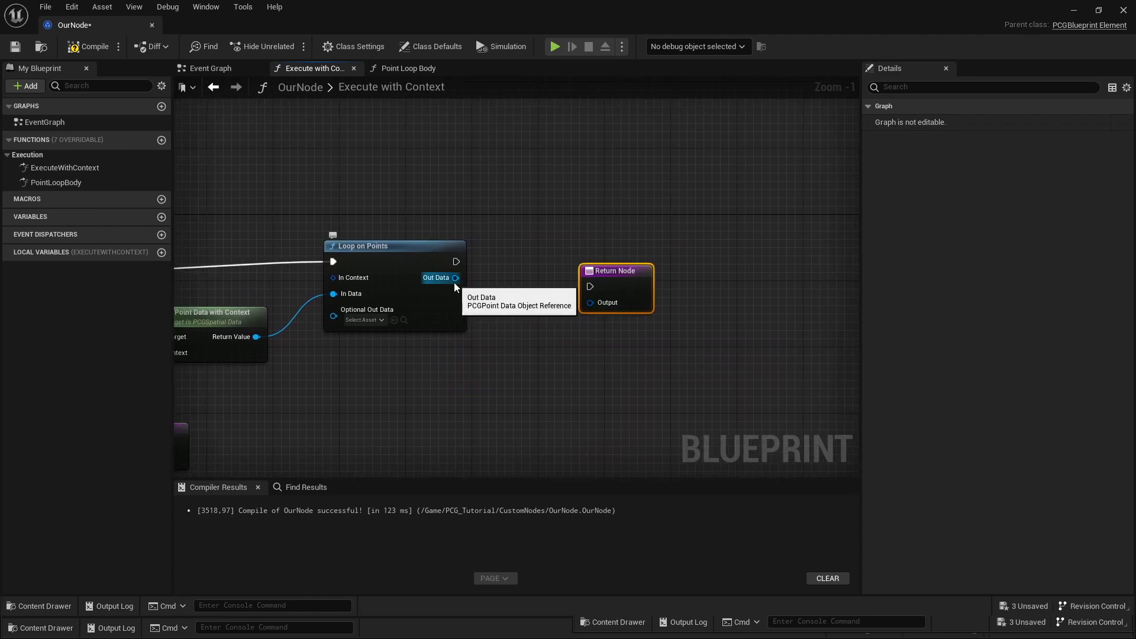
pyautogui.scroll(-3)
pyautogui.write('make')
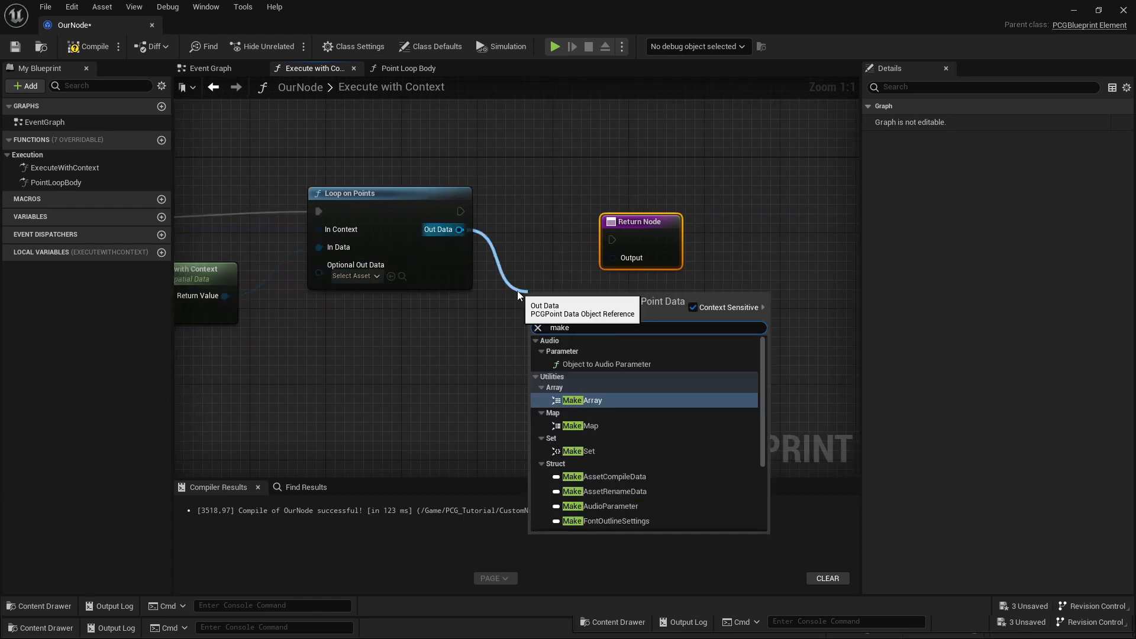
# Step: Feed the loop output through Make PCGTaggedData, Make Array and Make PCGDataCollection, then open Point Loop Body
pyautogui.click(581, 400)
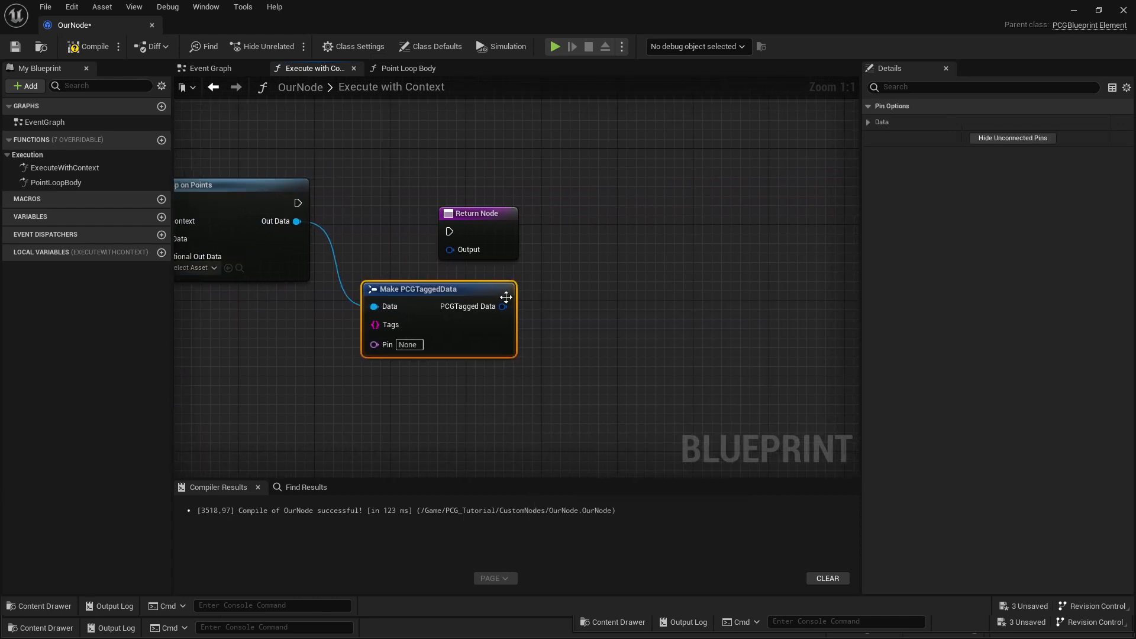
pyautogui.moveTo(503, 306); pyautogui.dragTo(587, 303)
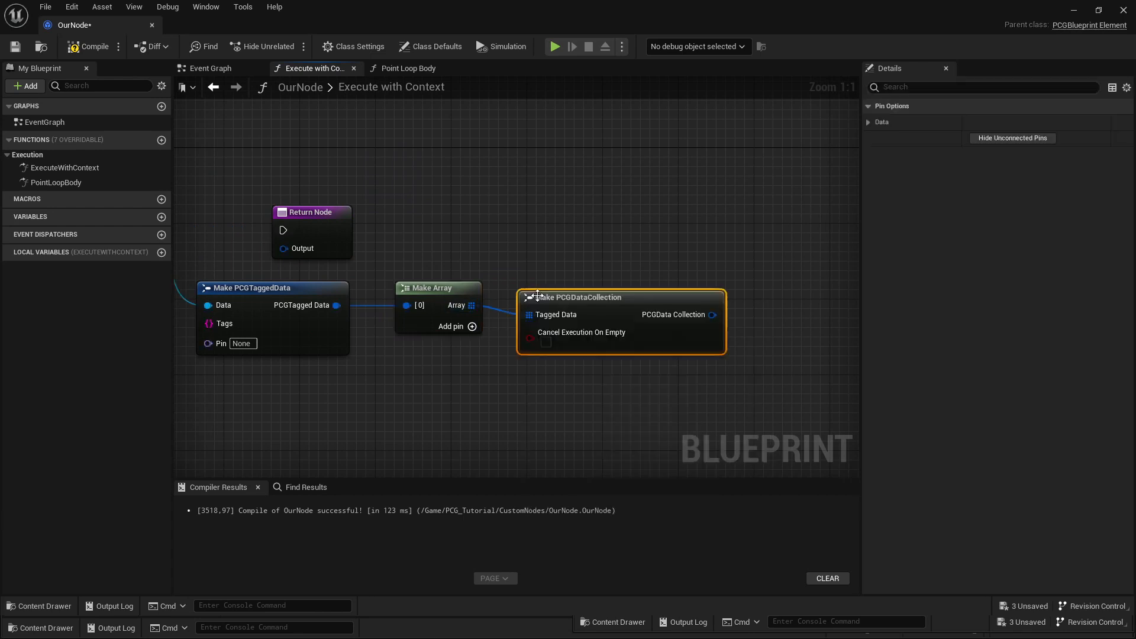
pyautogui.moveTo(245, 277)
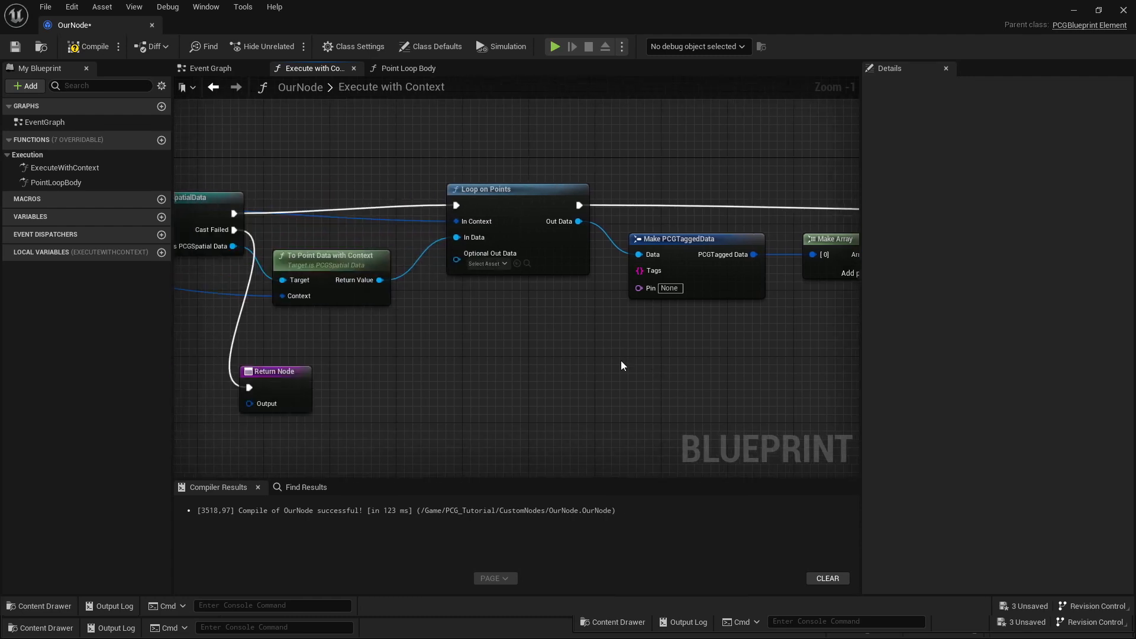
pyautogui.scroll(-3)
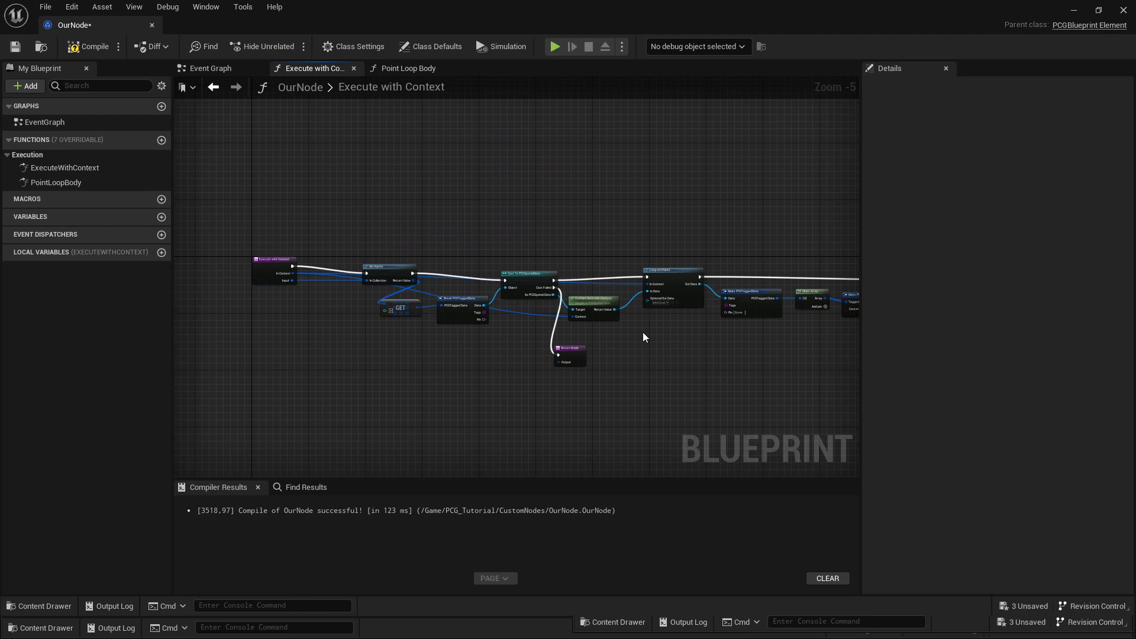
pyautogui.moveTo(644, 337)
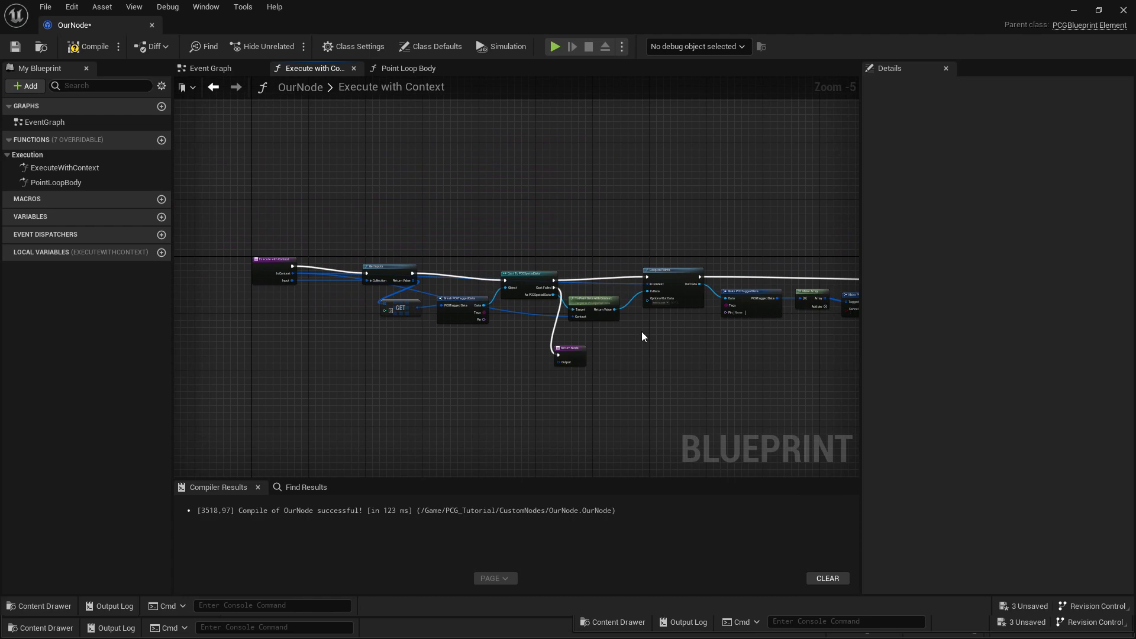
pyautogui.click(408, 68)
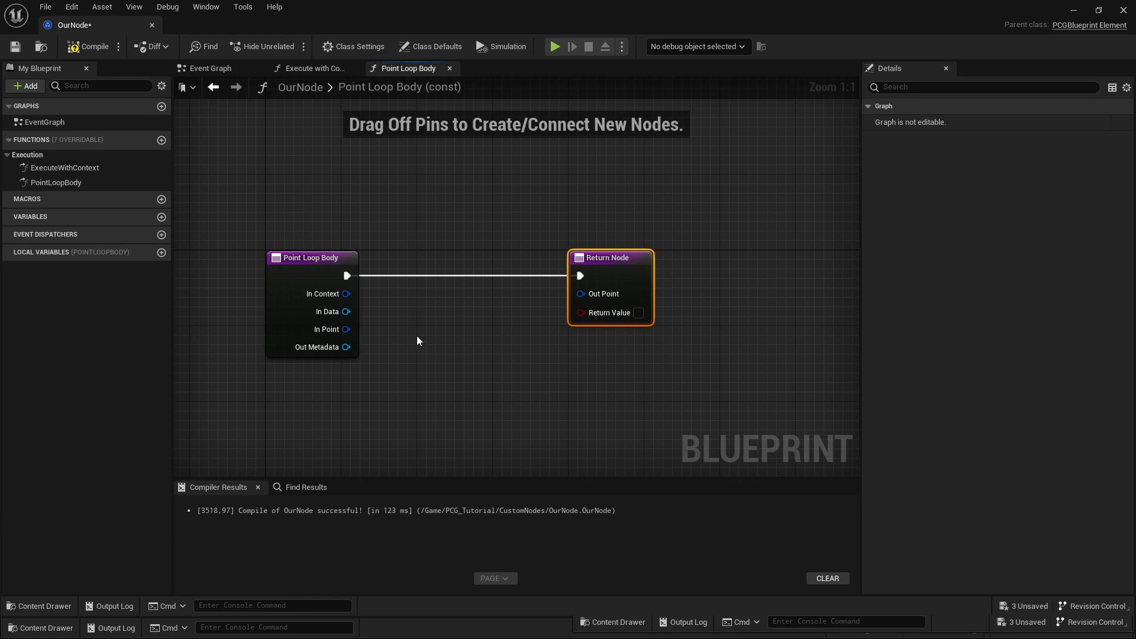
# Step: Add a Set members in PCGPoint node off In Point and expose Bounds Min and Max as inputs
pyautogui.moveTo(348, 312); pyautogui.dragTo(417, 310)
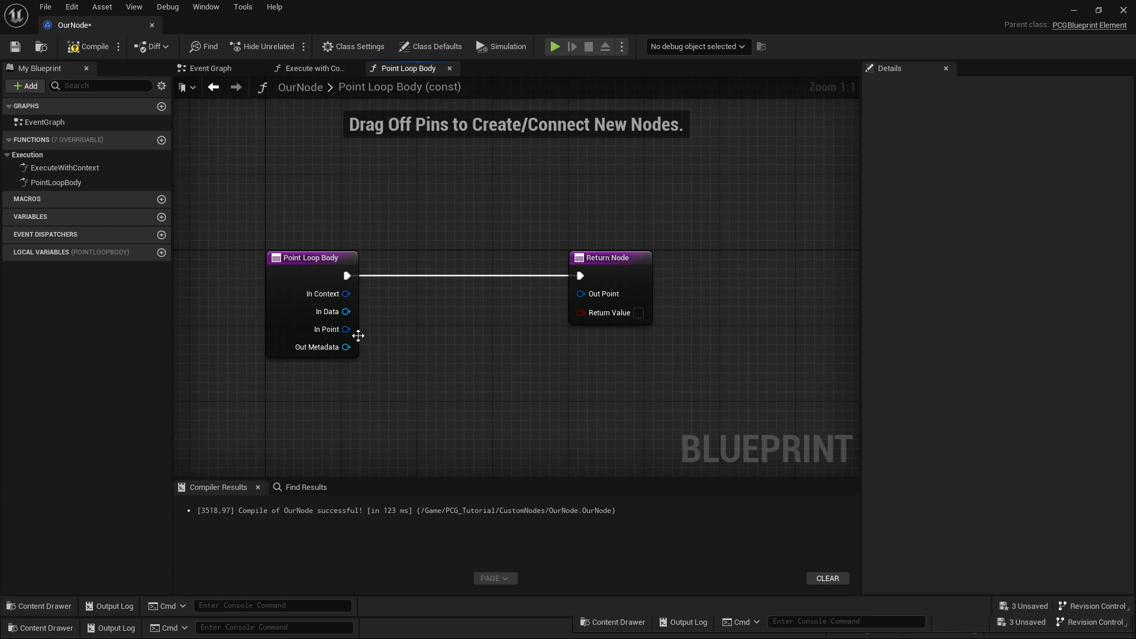
pyautogui.moveTo(346, 329); pyautogui.dragTo(426, 320)
pyautogui.write('set menb')
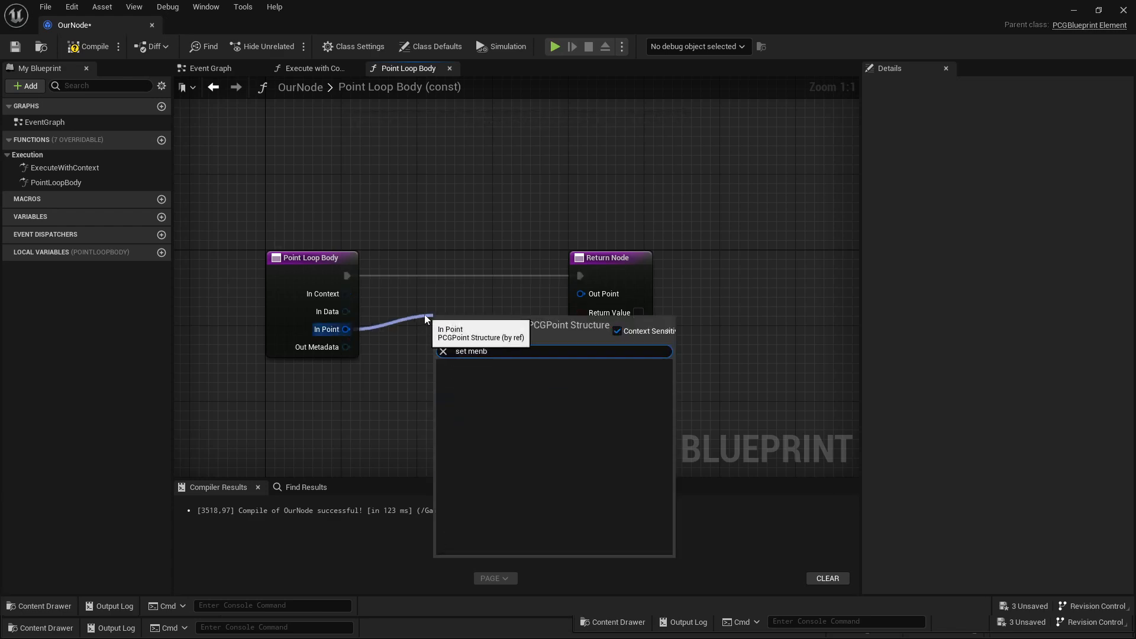
pyautogui.click(471, 351)
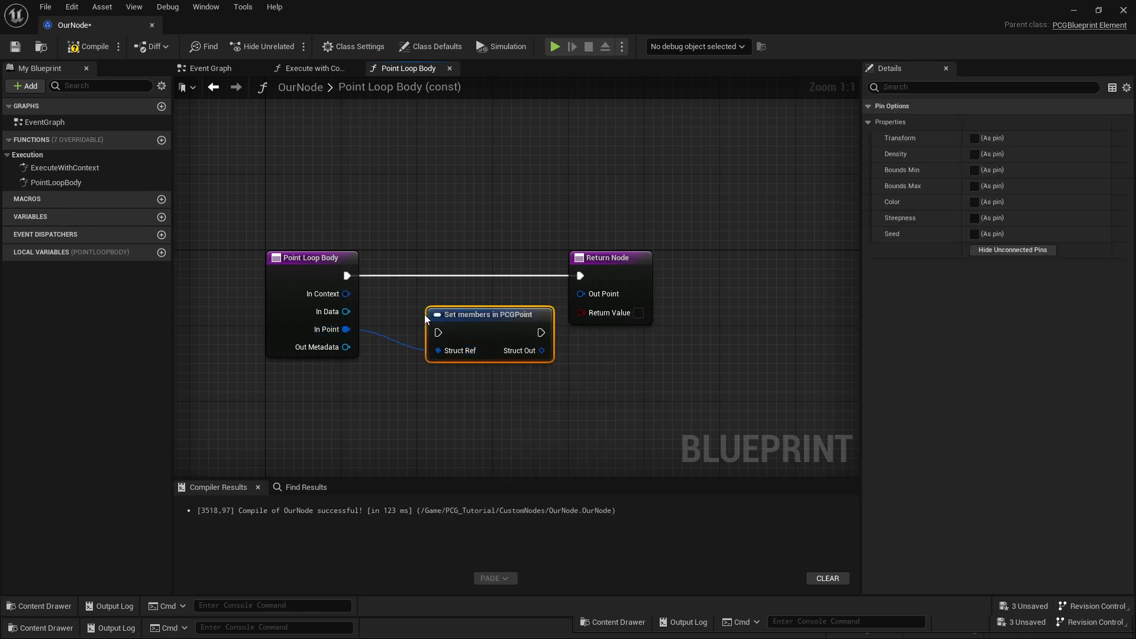
pyautogui.moveTo(491, 321)
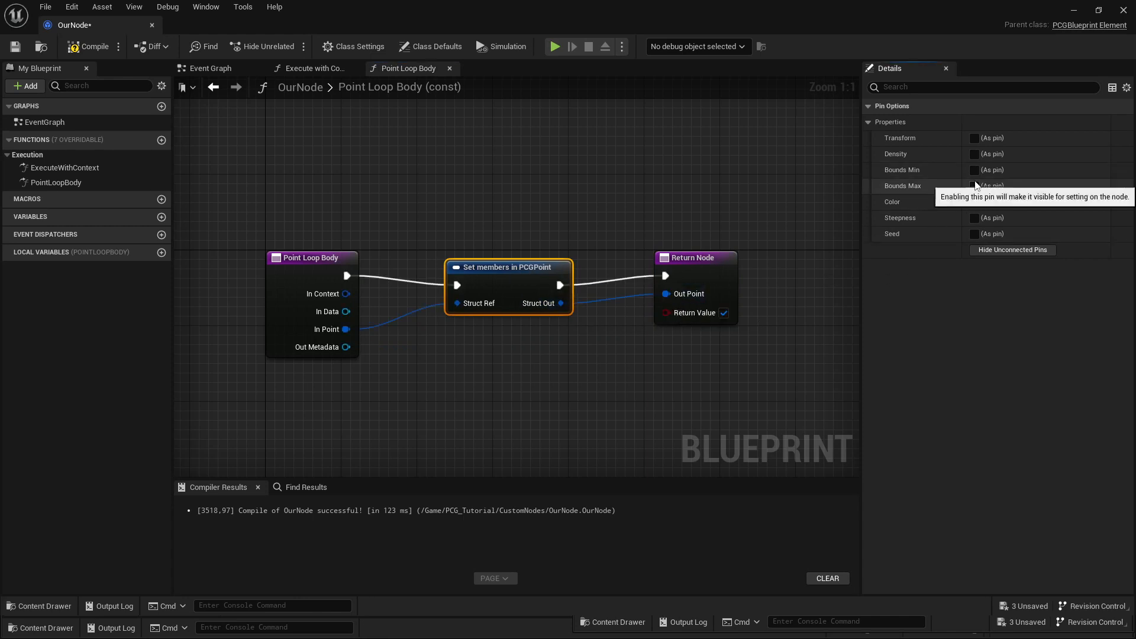
pyautogui.click(974, 170)
pyautogui.write('brea')
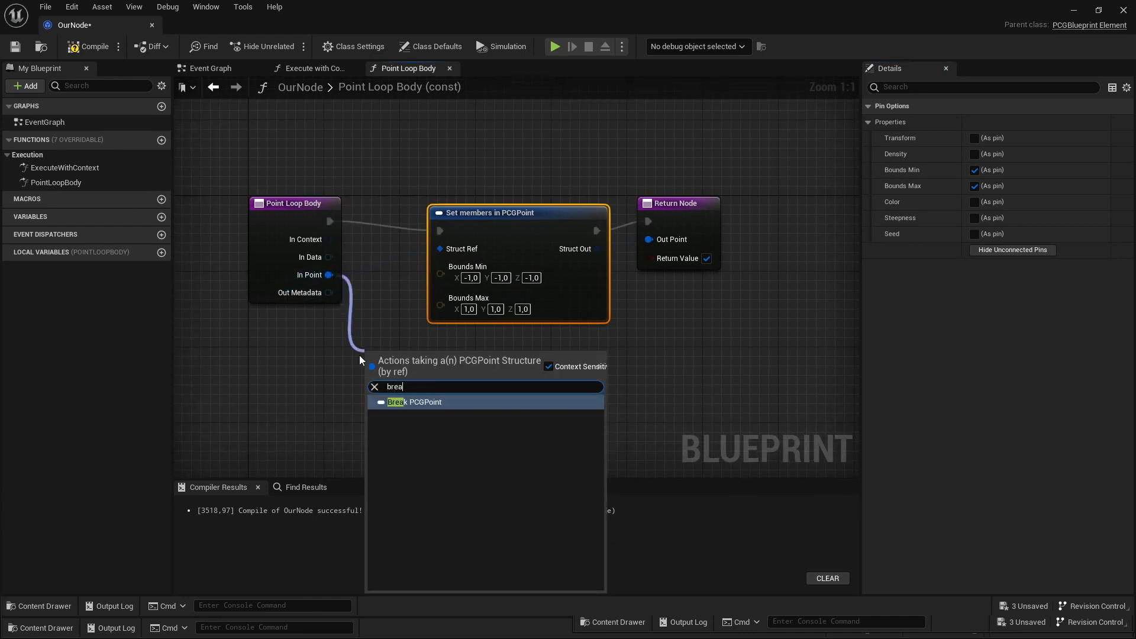
# Step: Add a Break PCGPoint node, enter -50,-50,0 for Bounds Min, and multiply the density
pyautogui.click(416, 402)
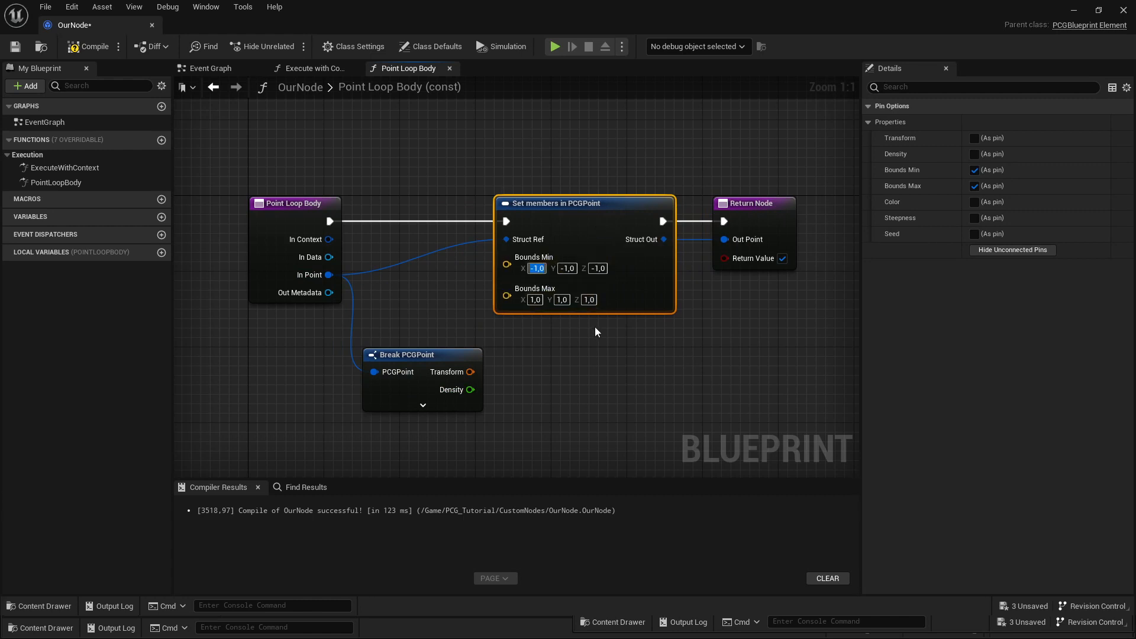
pyautogui.write('-50.0')
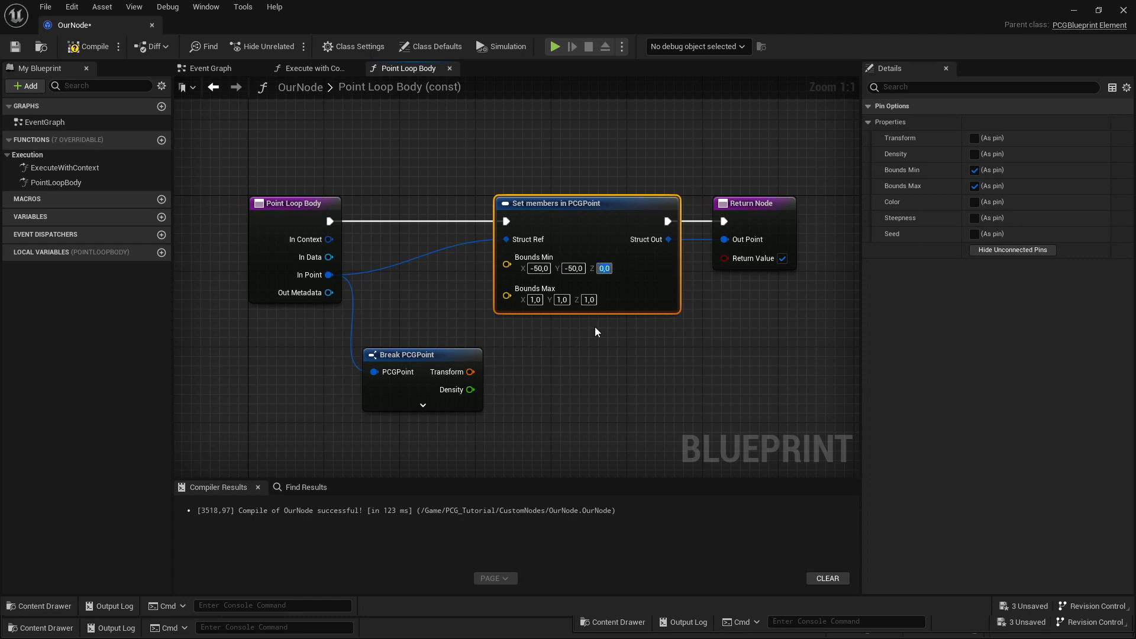
pyautogui.moveTo(530, 300)
pyautogui.write('50')
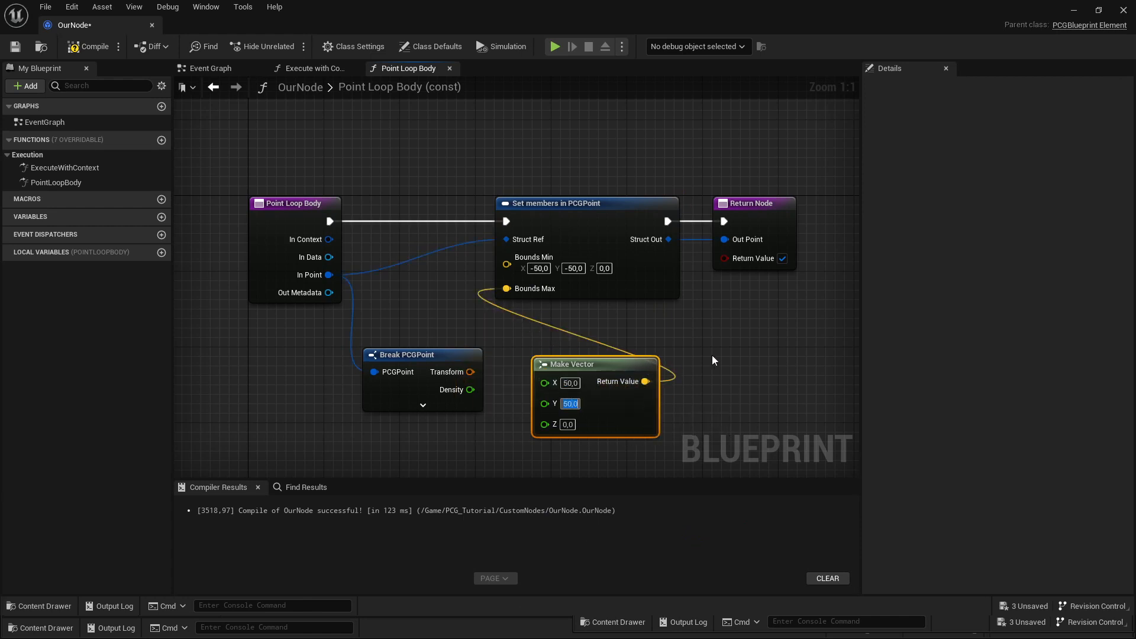
pyautogui.moveTo(723, 356)
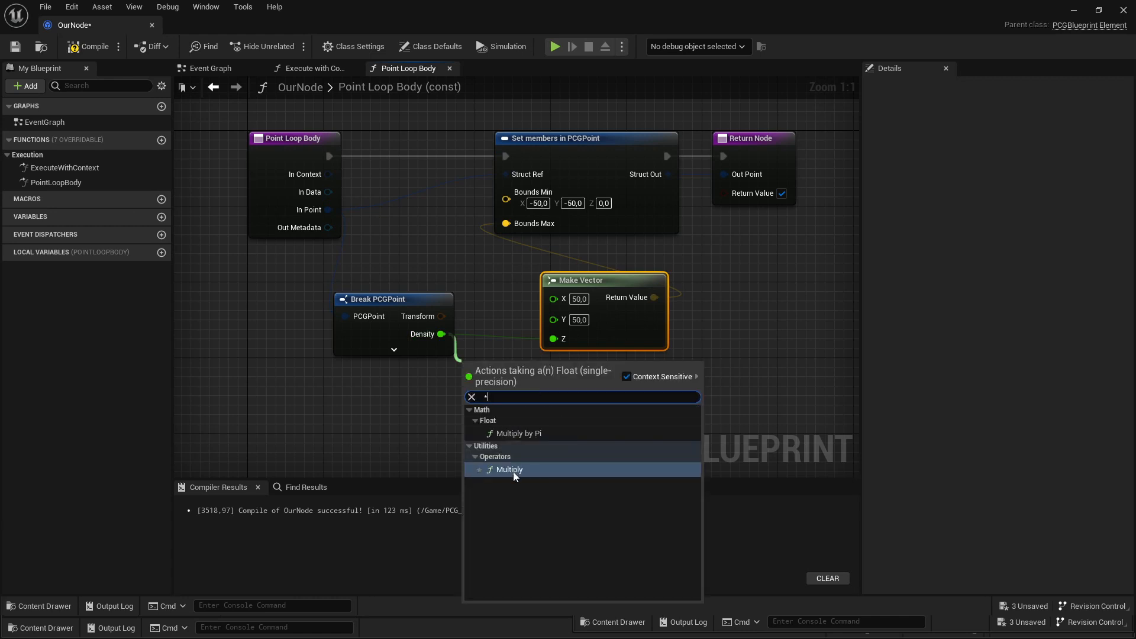
pyautogui.click(509, 469)
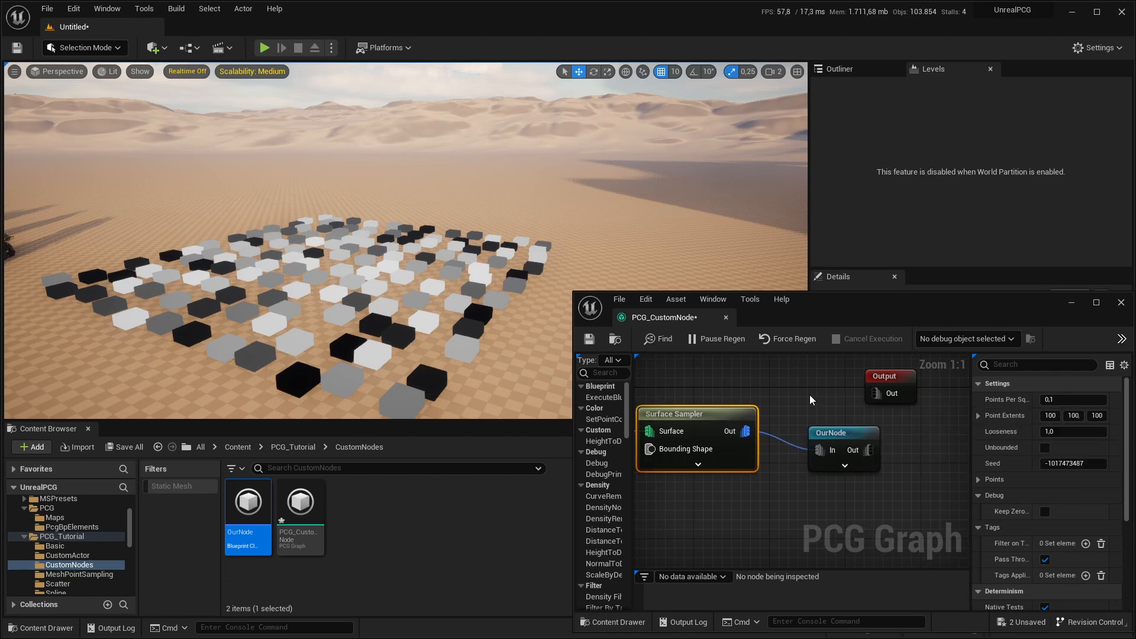
# Step: Switch to the level editor to view the regenerated PCG boxes
pyautogui.click(842, 433)
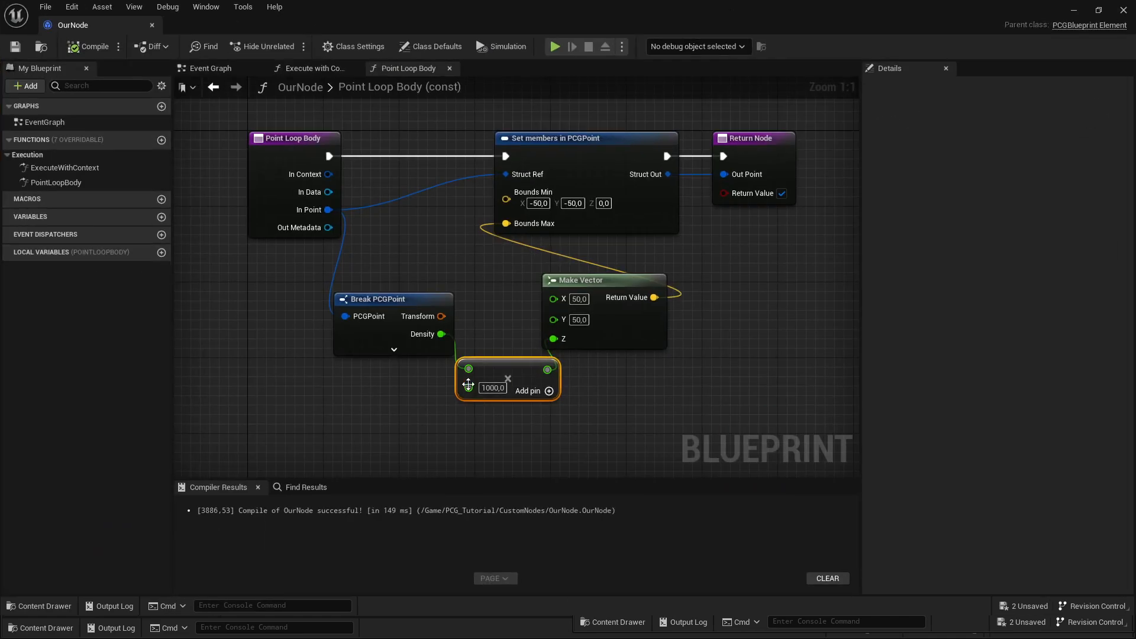
# Step: Promote the Multiply node's 1000 input pin to a variable
pyautogui.moveTo(469, 368); pyautogui.dragTo(386, 420)
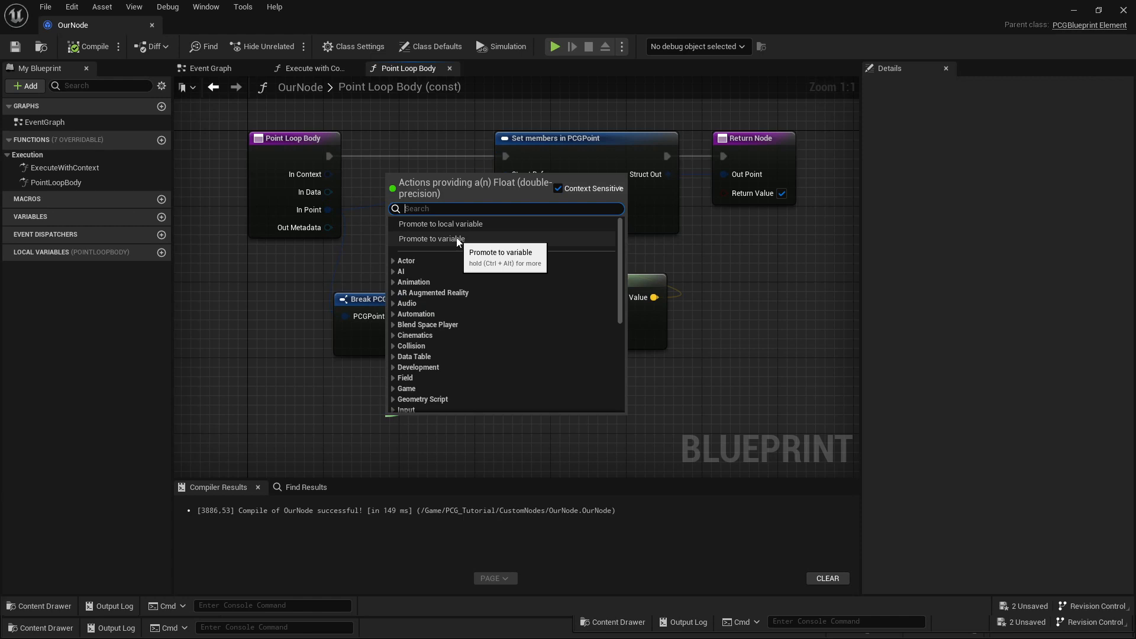
pyautogui.click(433, 239)
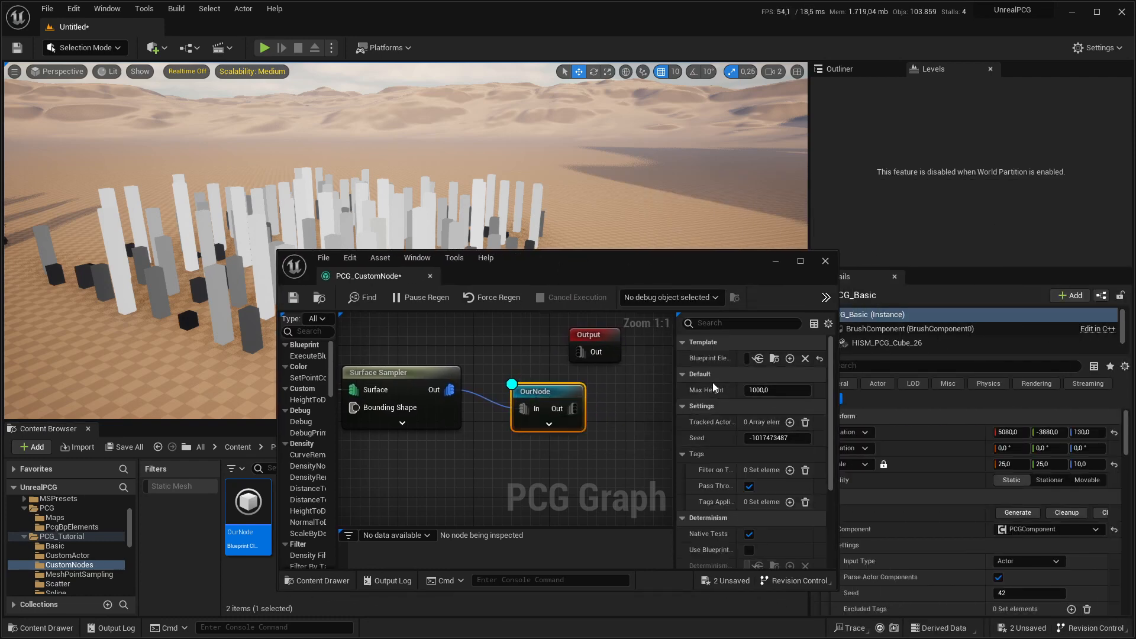
# Step: Set OurNode's Max Height to 2000, then open the OurNode blueprint window
pyautogui.write('200')
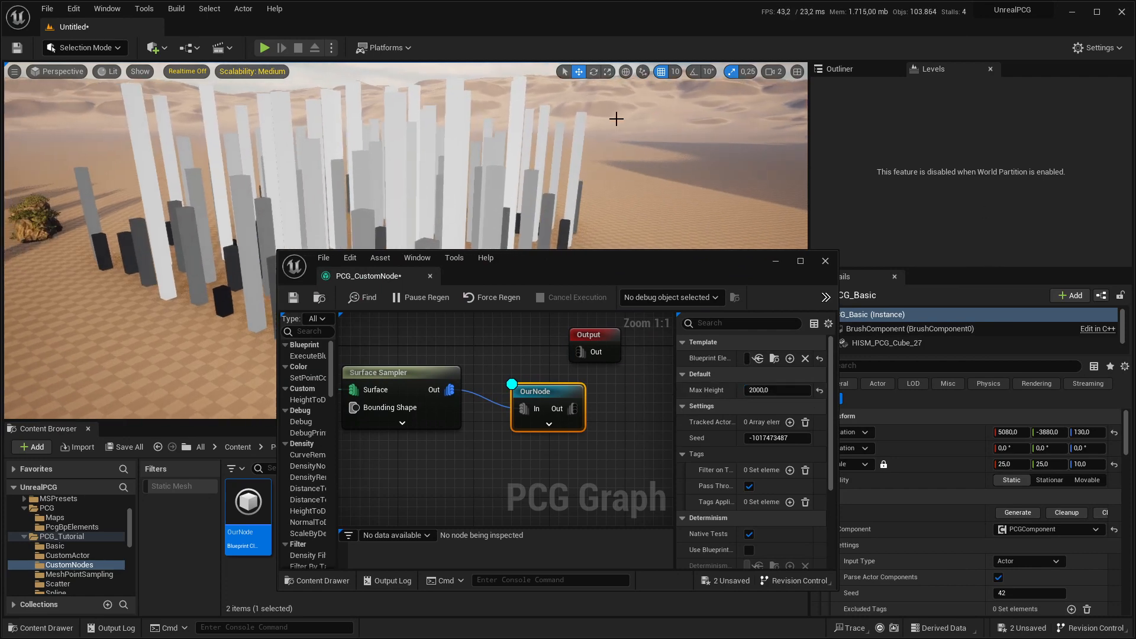
pyautogui.moveTo(561, 166)
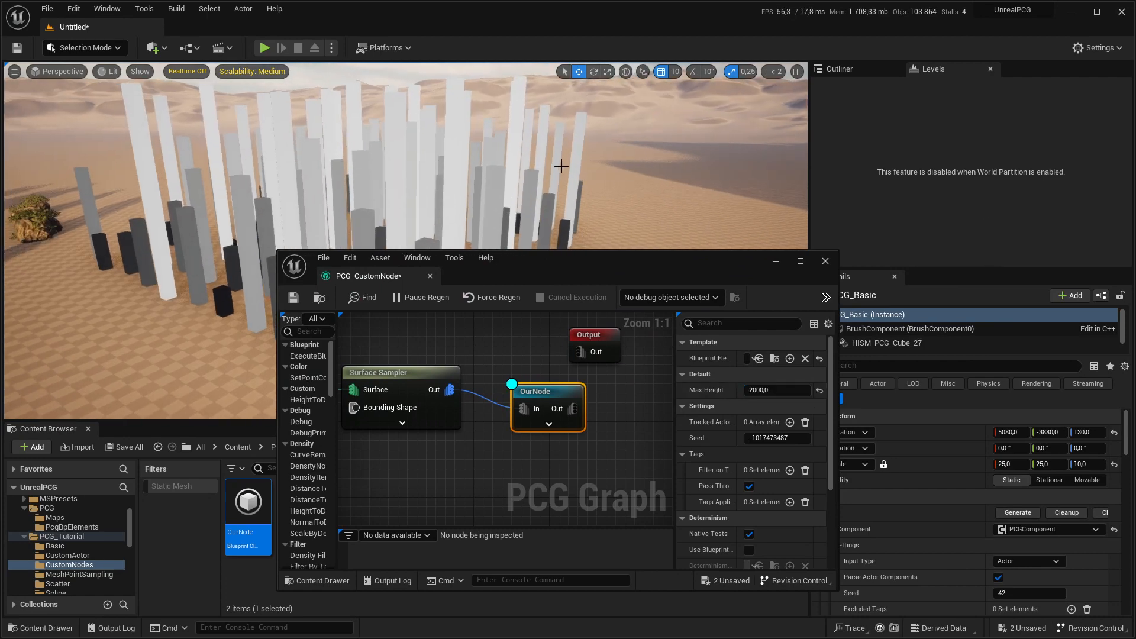
pyautogui.moveTo(564, 399)
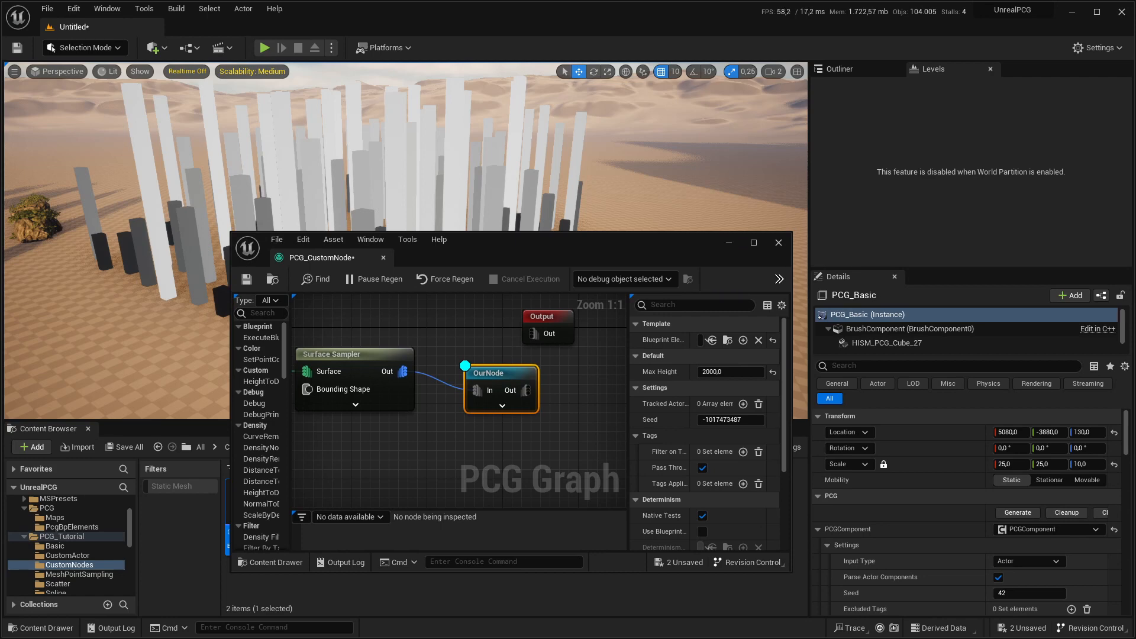
pyautogui.doubleClick(500, 372)
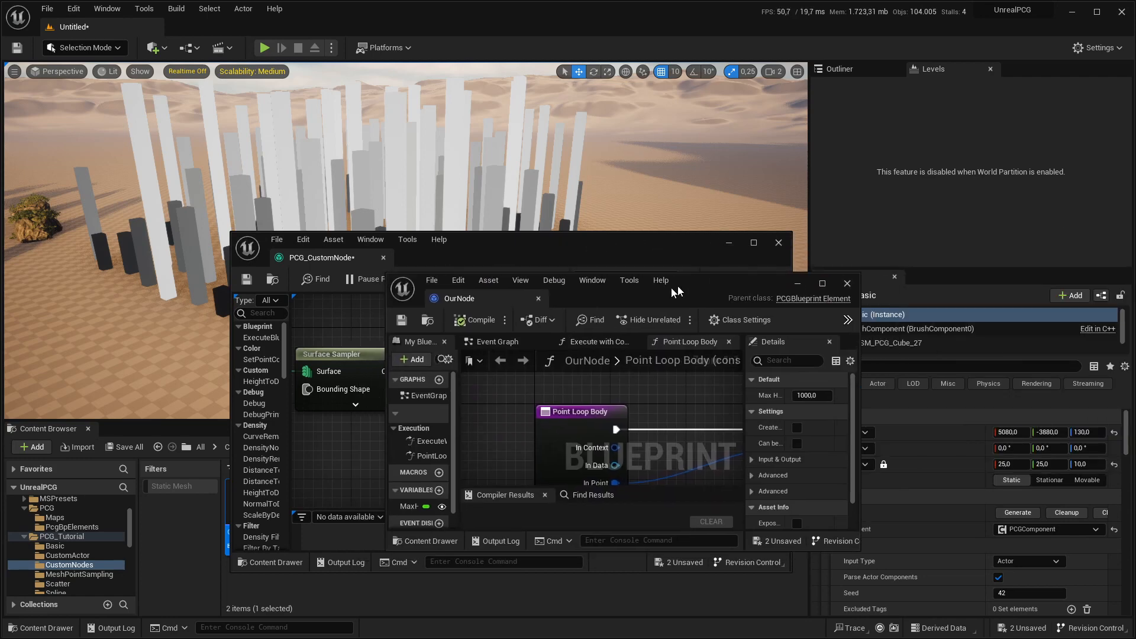
pyautogui.moveTo(674, 291); pyautogui.dragTo(717, 303)
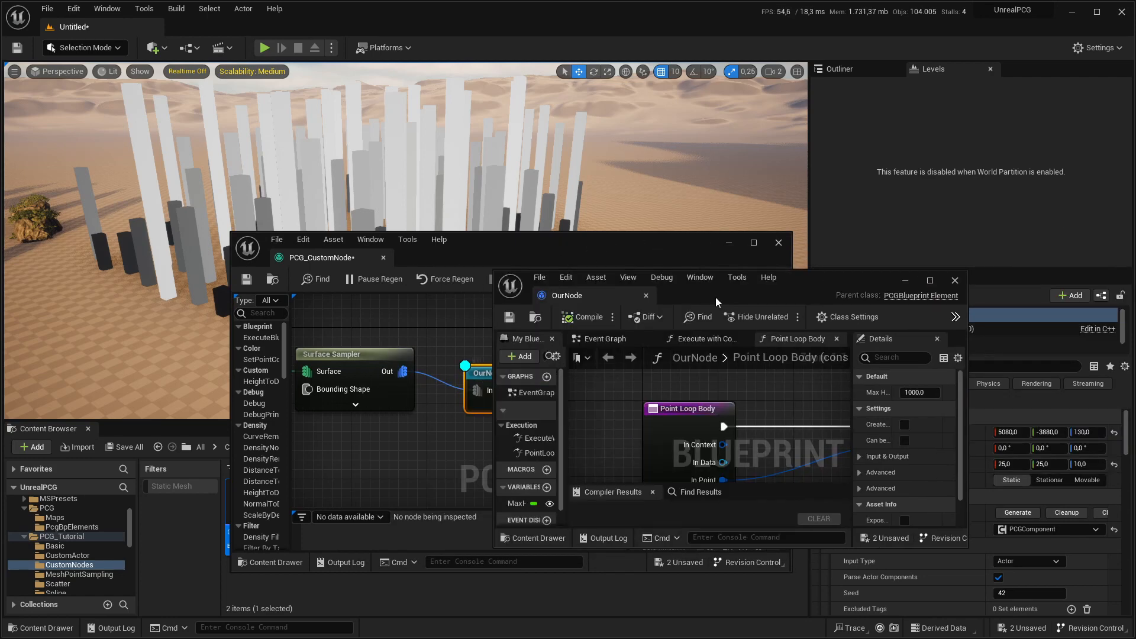
pyautogui.moveTo(816, 283)
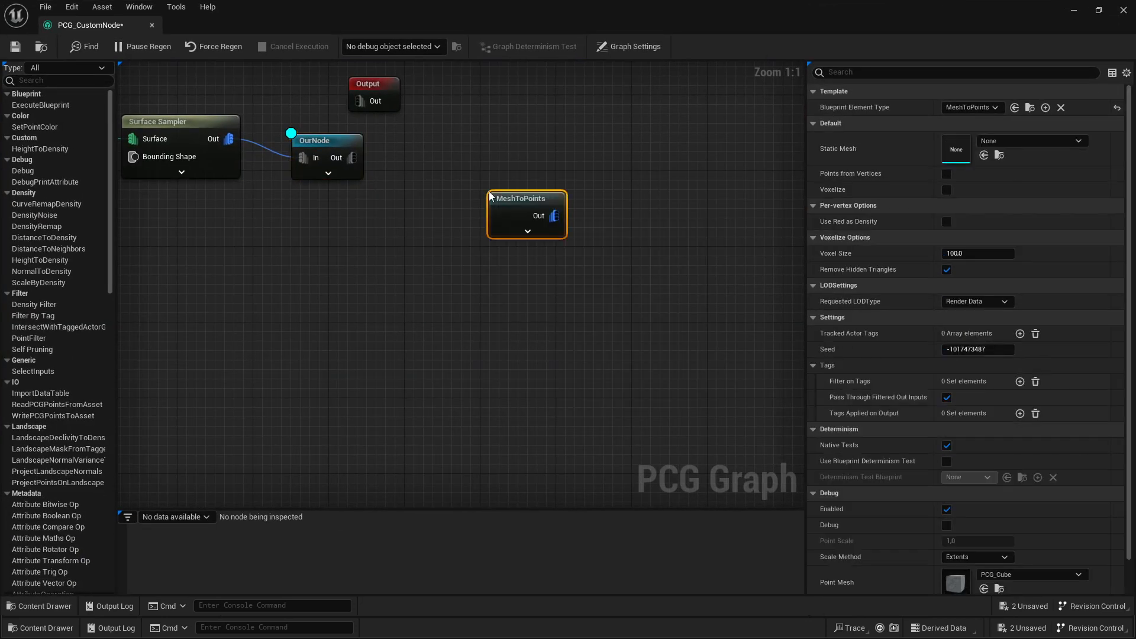
pyautogui.moveTo(521, 199)
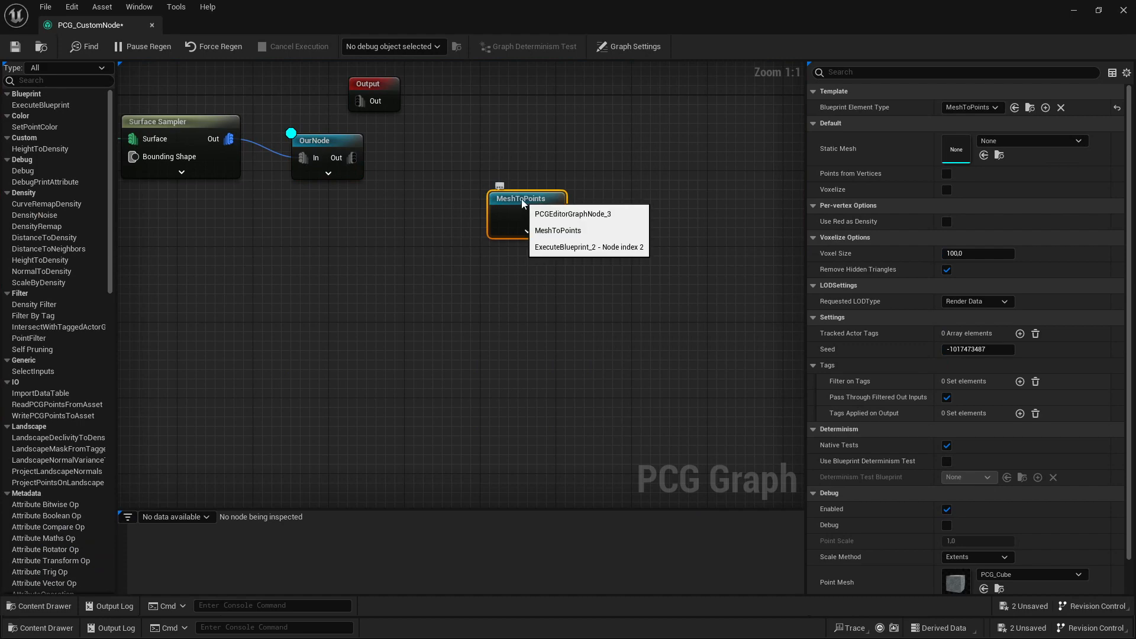
pyautogui.doubleClick(526, 199)
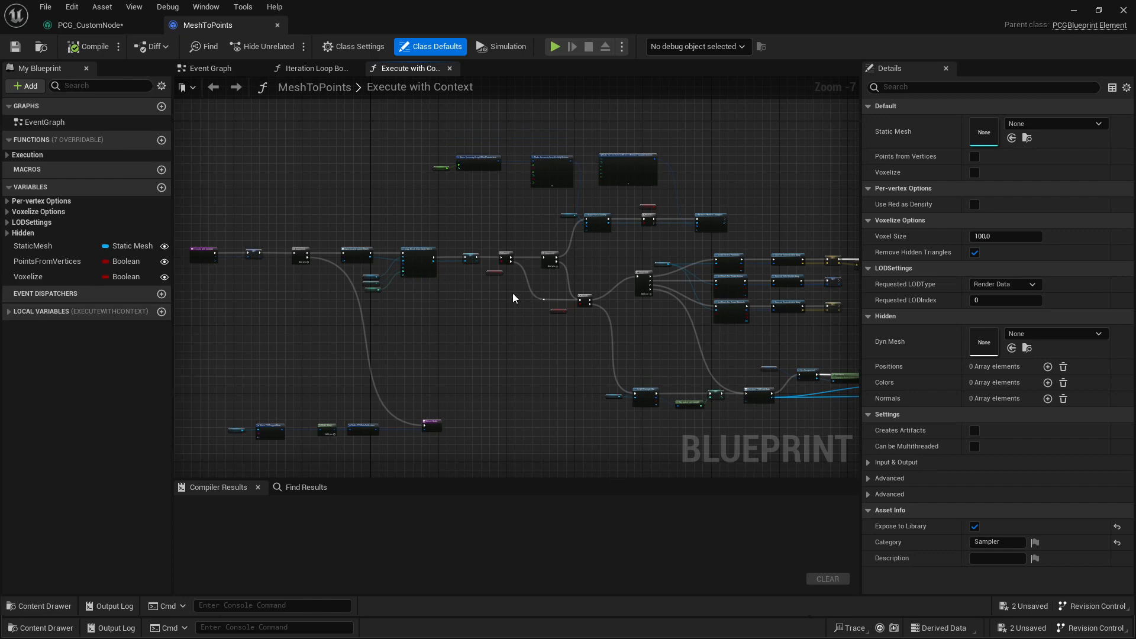
pyautogui.moveTo(267, 47)
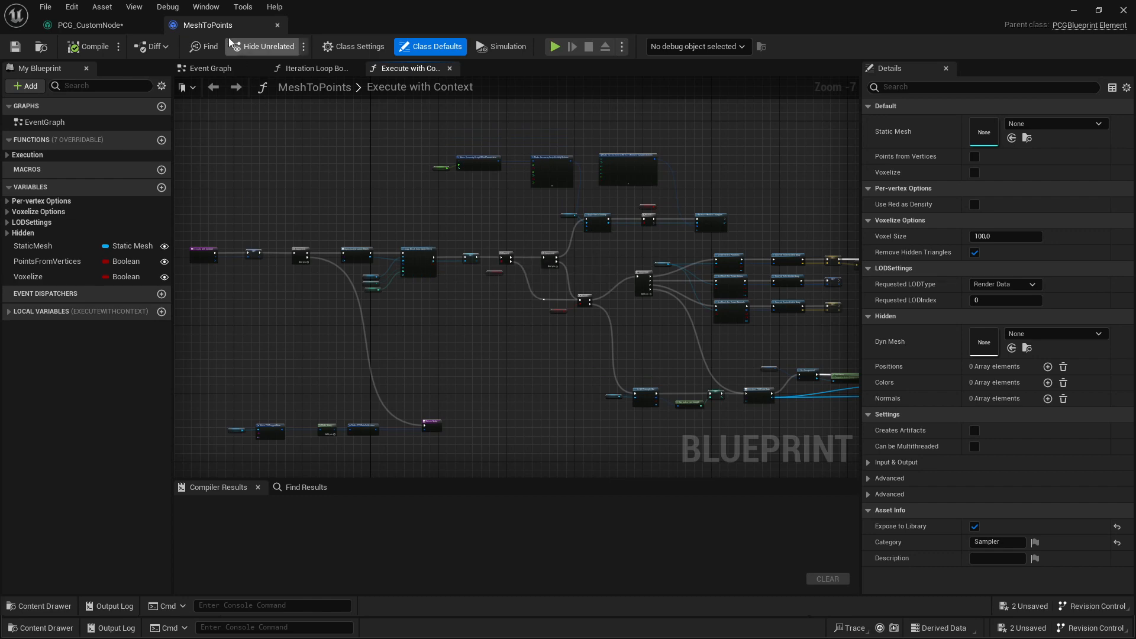
pyautogui.moveTo(226, 25)
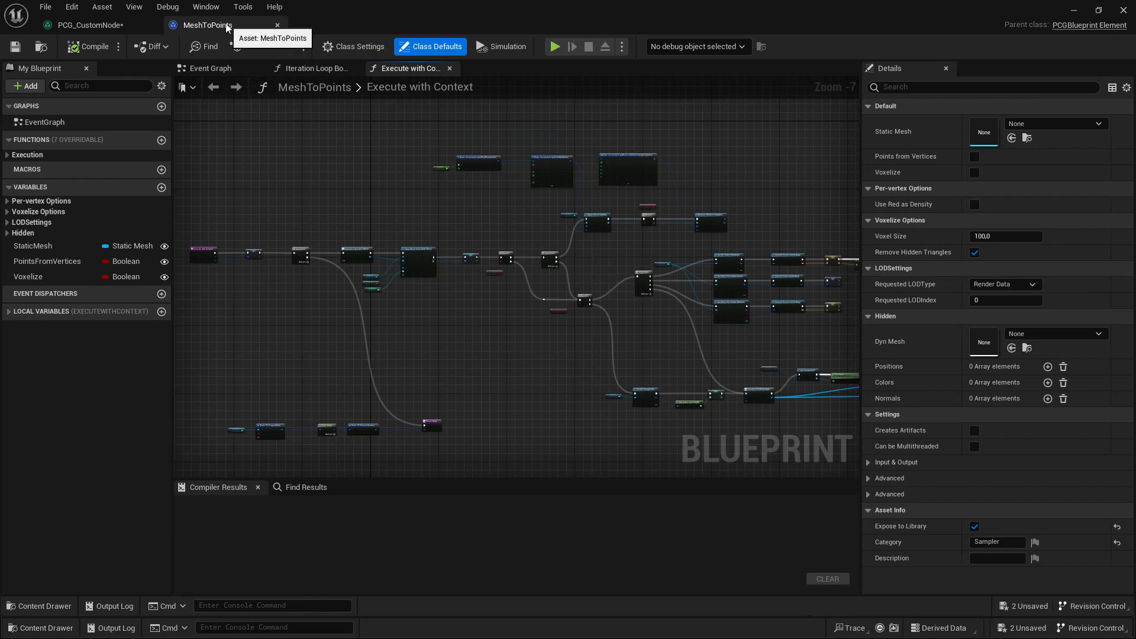
pyautogui.click(90, 25)
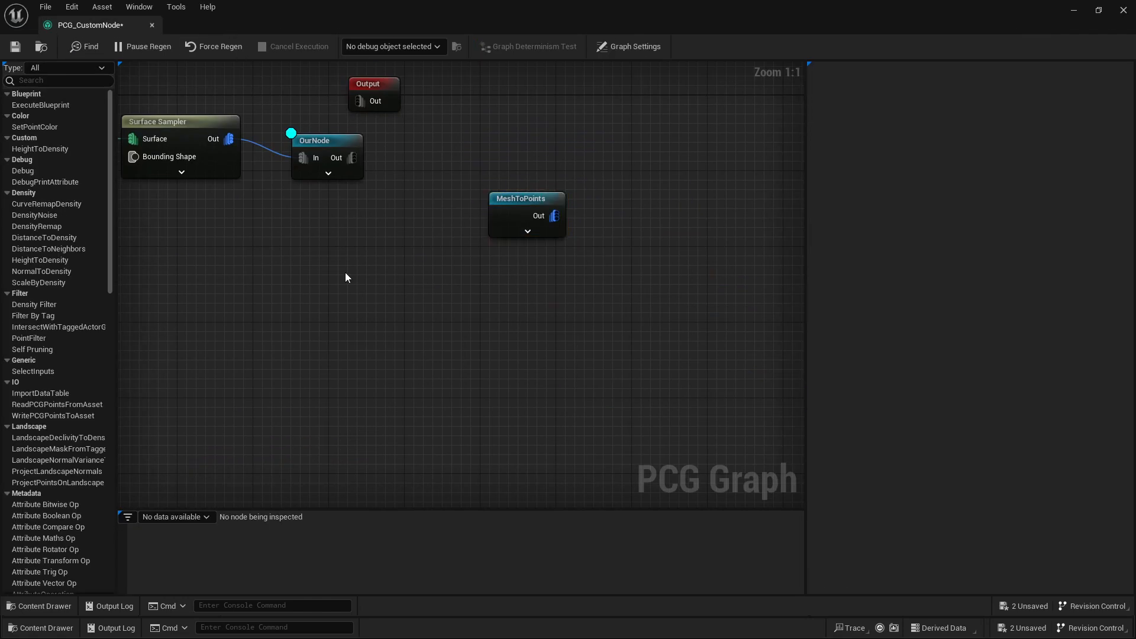